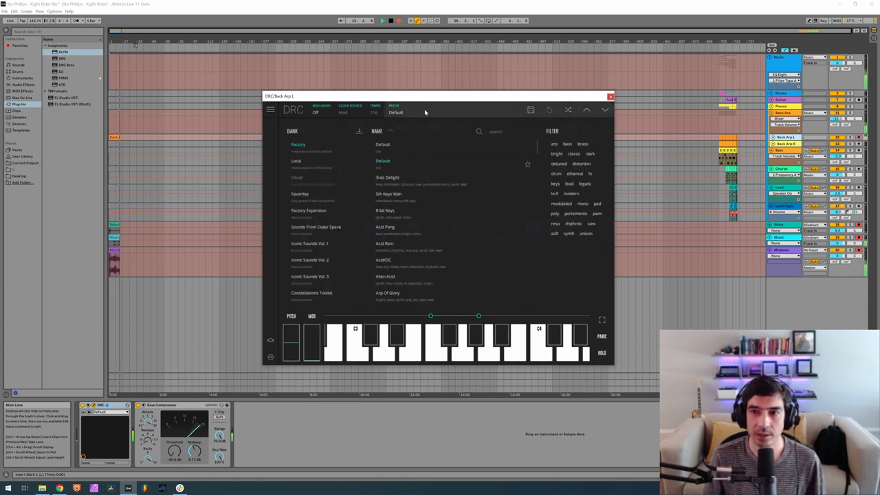
# Step: Load DRC's Default preset and set the oscillator waveform to TRI
pyautogui.click(490, 344)
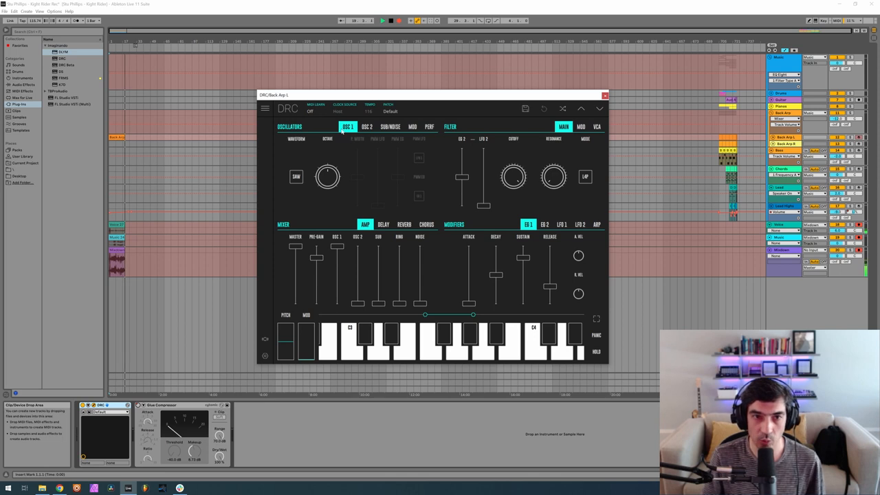
pyautogui.click(297, 176)
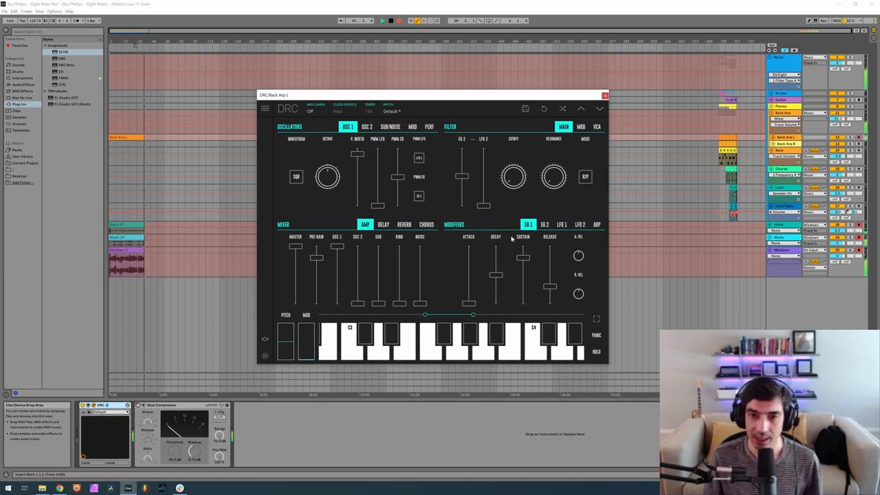
# Step: Pull EG 1's decay, sustain and release down for a short, plucky amp envelope
pyautogui.moveTo(468, 255); pyautogui.dragTo(468, 302)
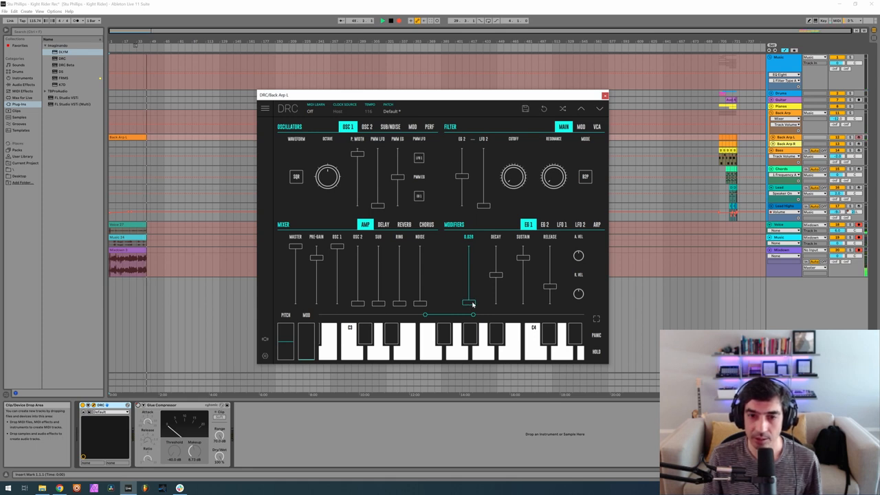
pyautogui.moveTo(470, 302); pyautogui.dragTo(470, 283)
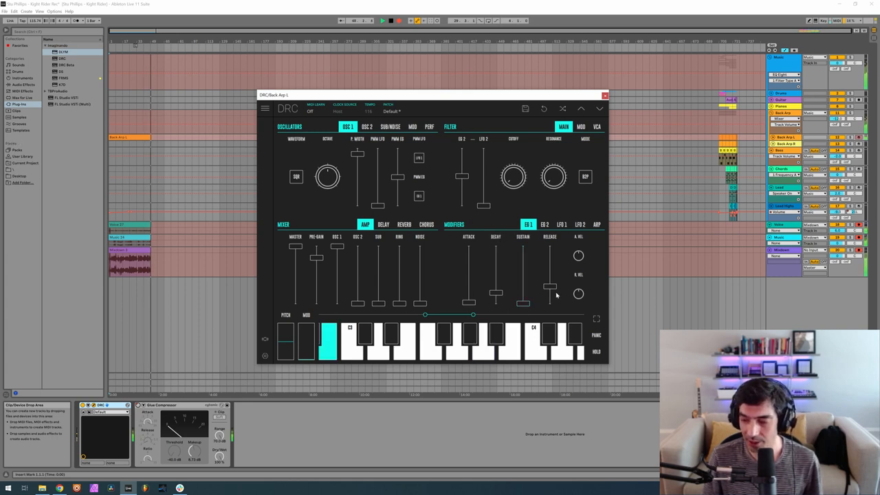
pyautogui.moveTo(550, 301); pyautogui.dragTo(550, 288)
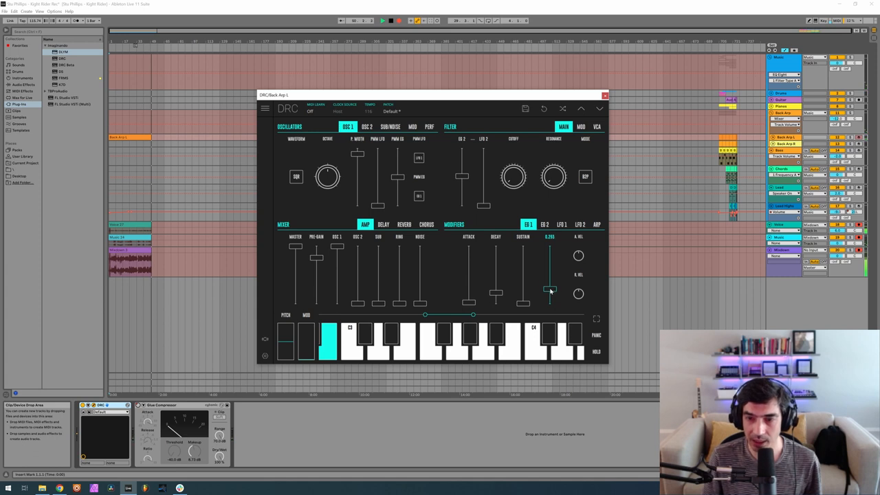
pyautogui.moveTo(550, 289); pyautogui.dragTo(550, 292)
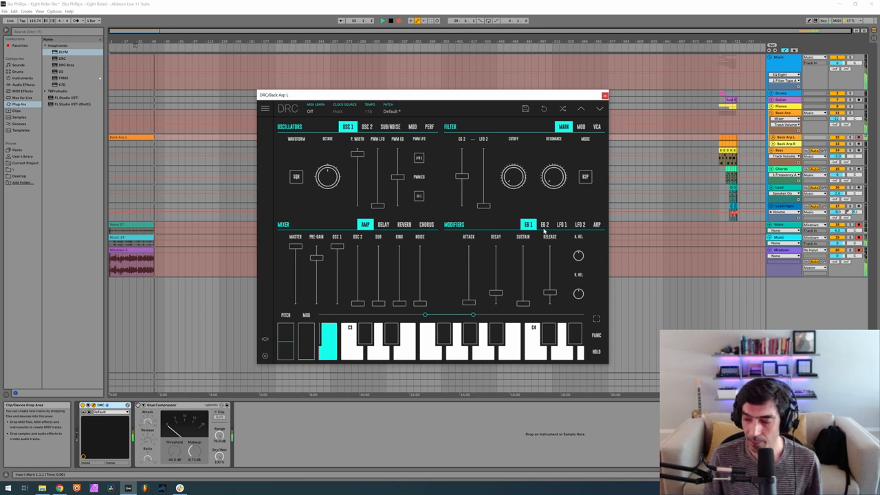
# Step: Lower EG 2's decay and sustain, then return to the first envelope view
pyautogui.click(545, 224)
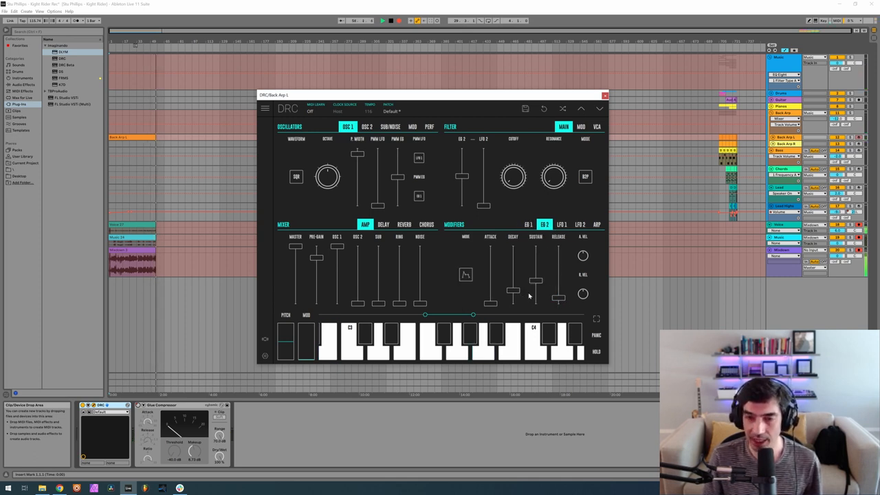
pyautogui.moveTo(536, 281); pyautogui.dragTo(537, 302)
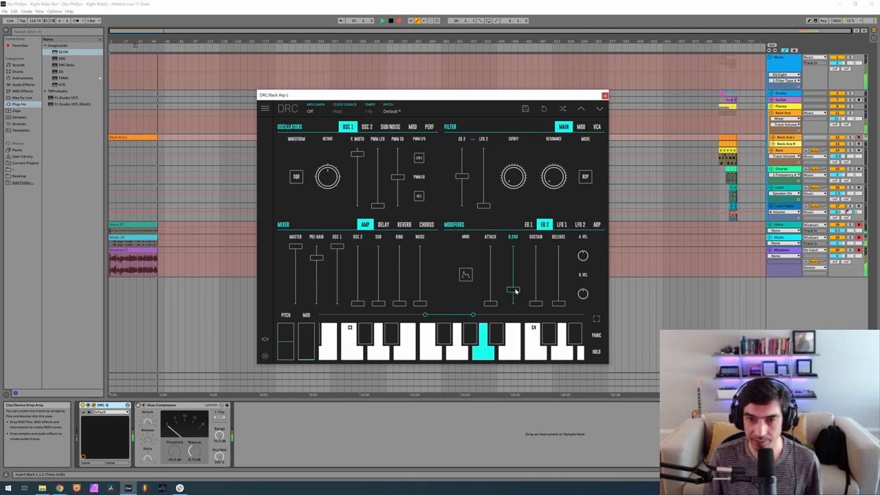
pyautogui.moveTo(511, 288); pyautogui.dragTo(512, 280)
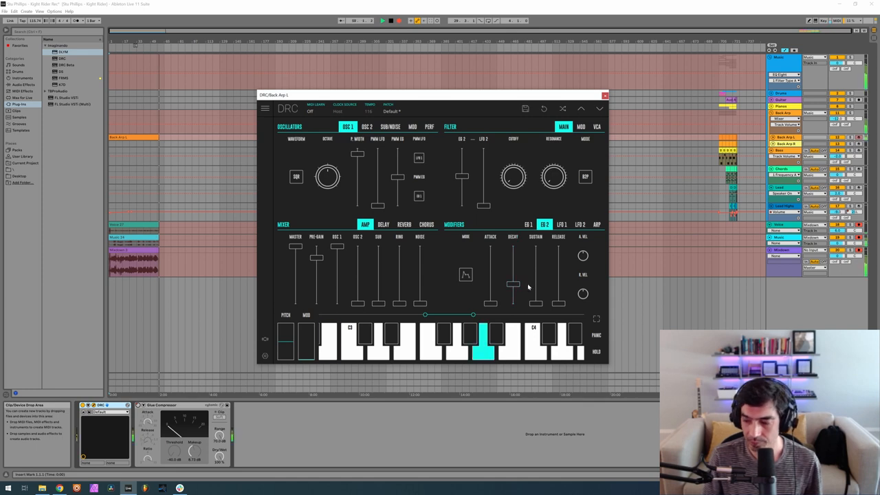
pyautogui.click(405, 224)
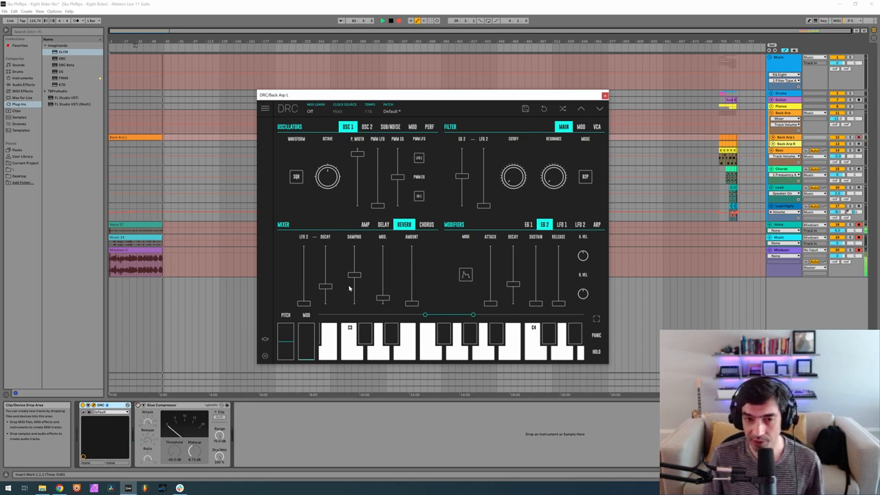
# Step: Raise the reverb amount on the plucky lead patch
pyautogui.moveTo(354, 292); pyautogui.dragTo(355, 278)
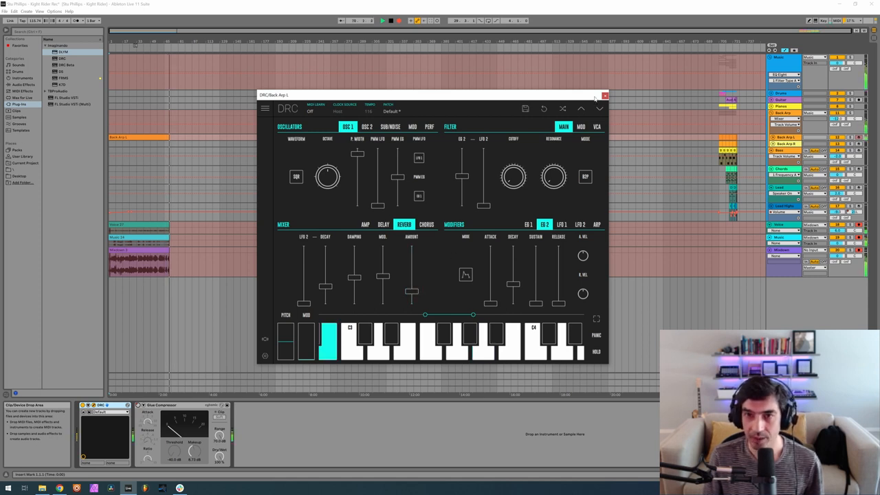
# Step: Close the lead DRC window and bring up the DRC instrument on the next track
pyautogui.click(605, 95)
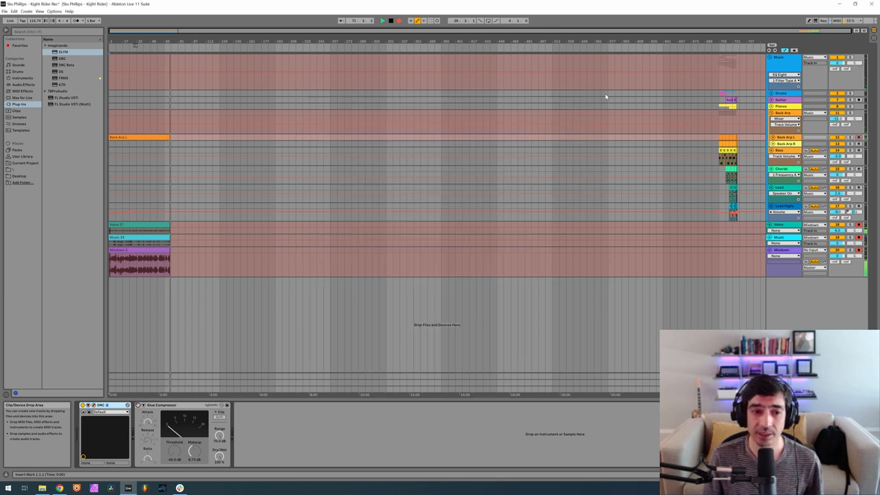
pyautogui.click(784, 143)
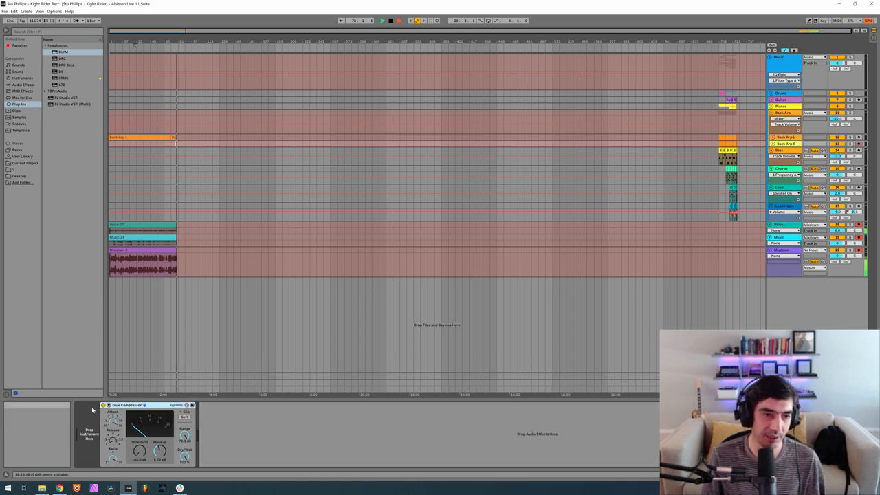
pyautogui.rightClick(126, 404)
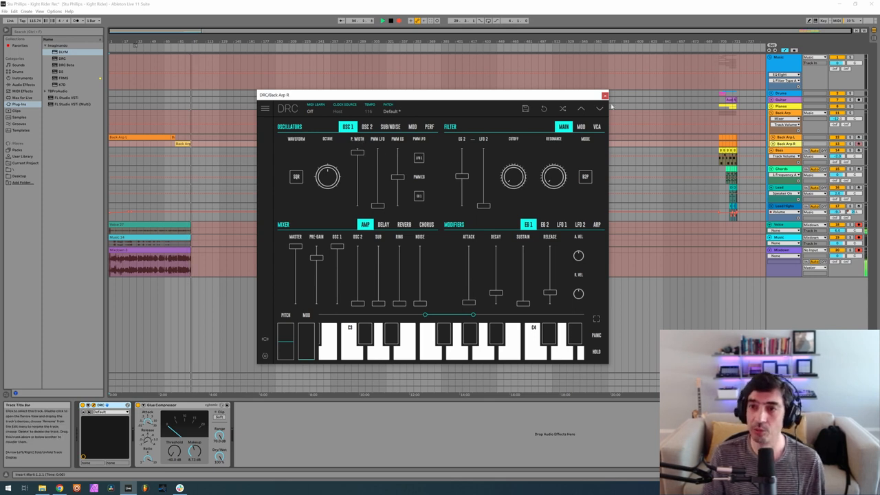
pyautogui.click(605, 93)
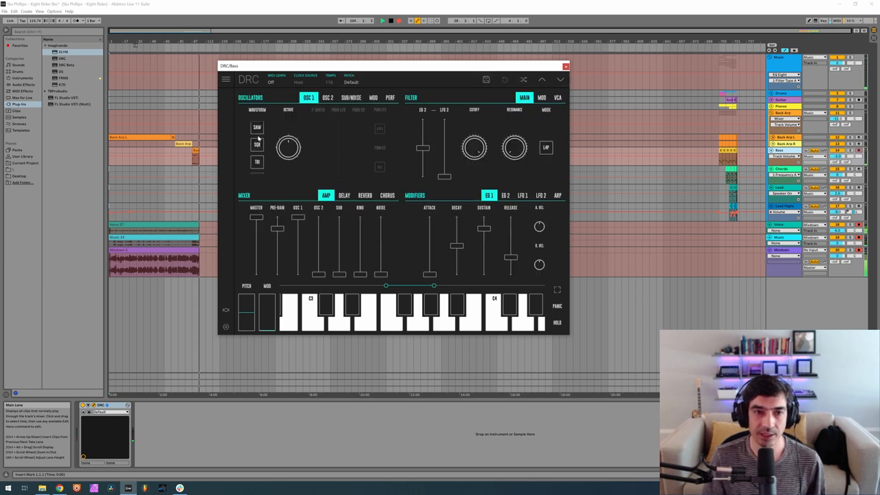
# Step: Set the bass oscillator to TRI, tweak pulse width, noise level and filter resonance, and audition a note
pyautogui.click(256, 146)
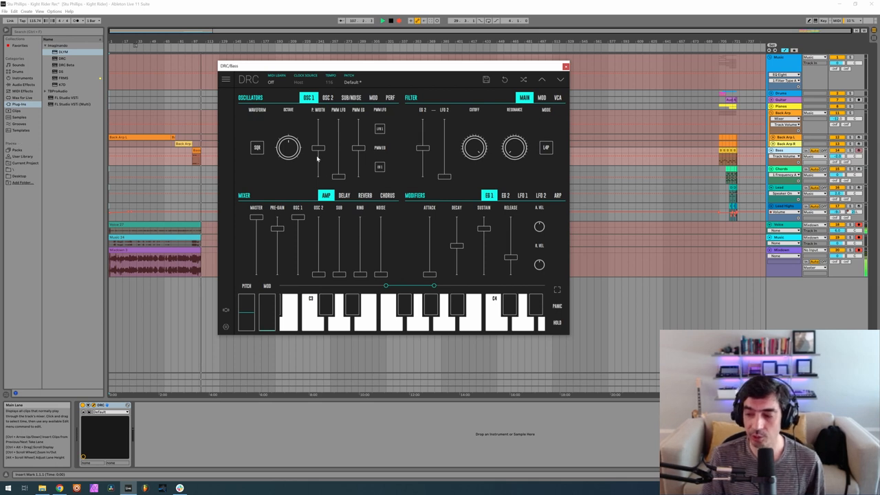
pyautogui.moveTo(318, 149); pyautogui.dragTo(317, 149)
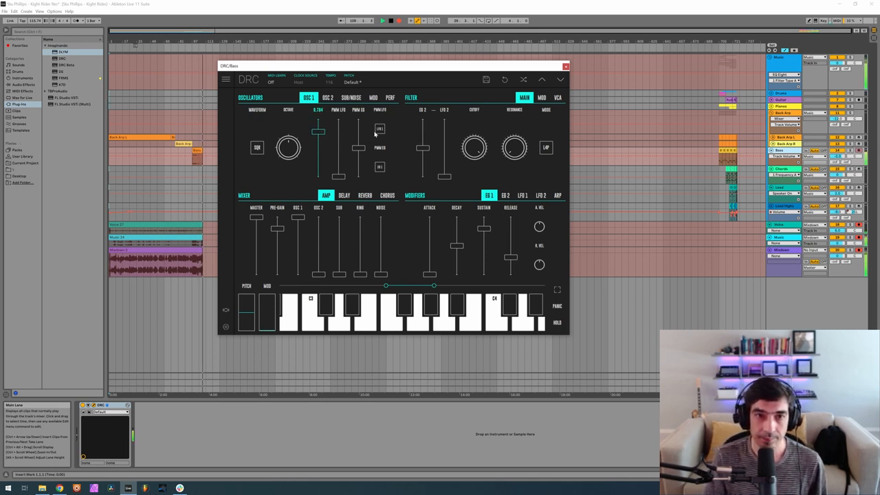
pyautogui.click(337, 313)
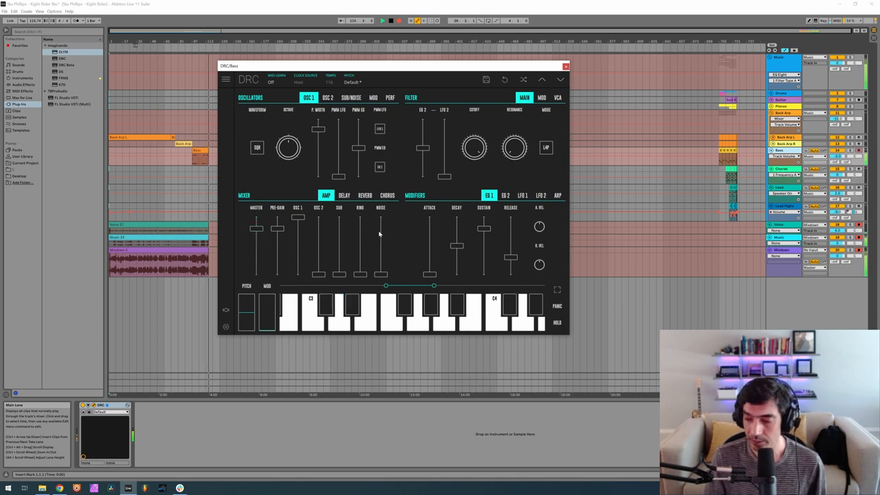
pyautogui.click(340, 319)
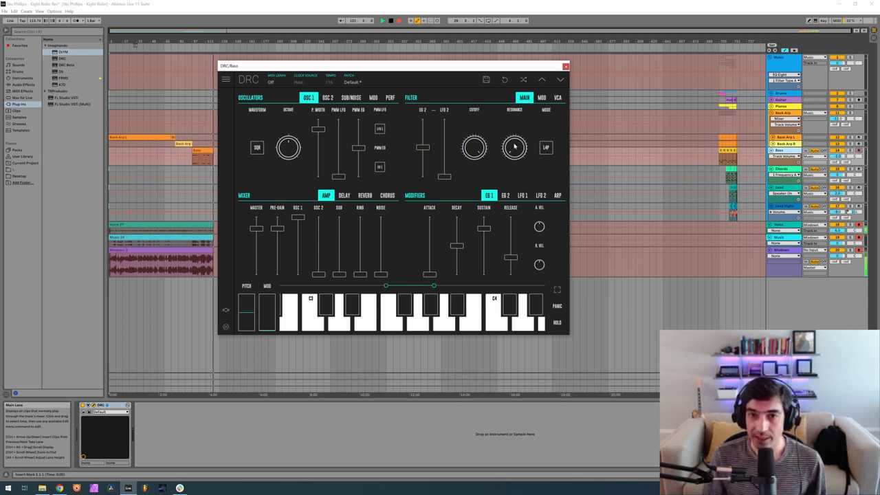
pyautogui.click(338, 313)
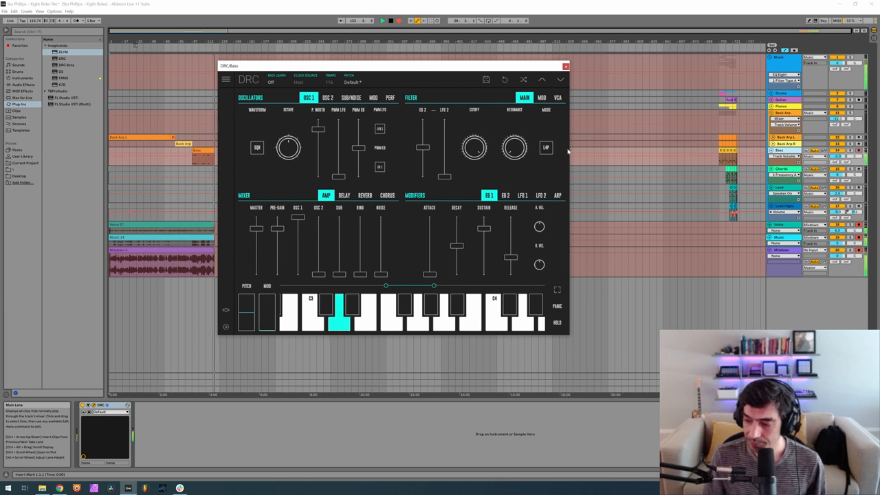
pyautogui.click(541, 96)
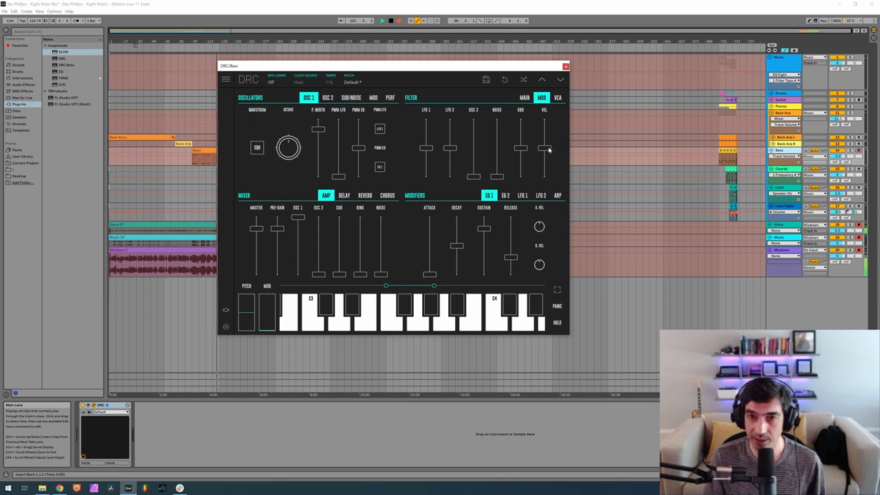
# Step: Raise the bass filter modulation amount and switch to the EG 2 filter envelope
pyautogui.moveTo(545, 148); pyautogui.dragTo(545, 141)
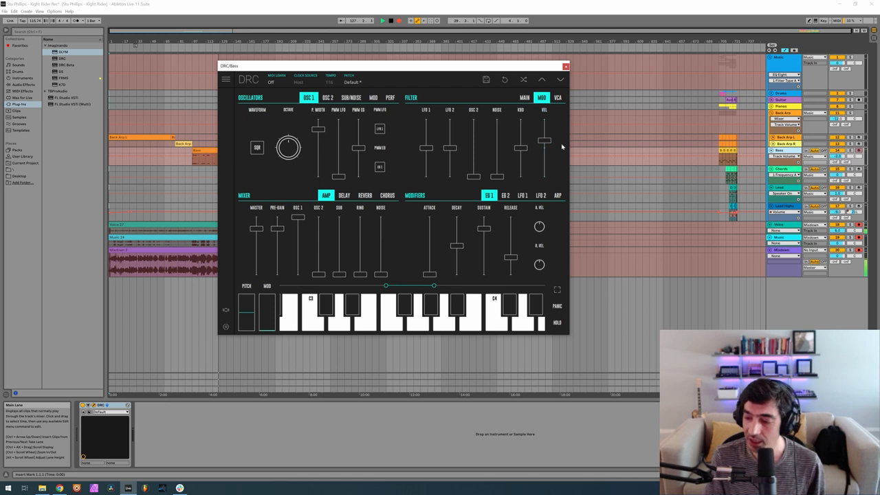
pyautogui.click(340, 316)
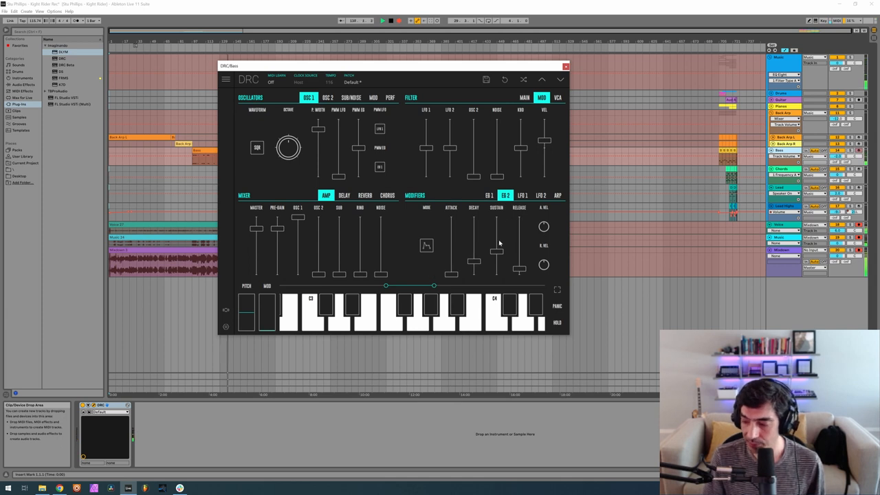
pyautogui.moveTo(499, 252)
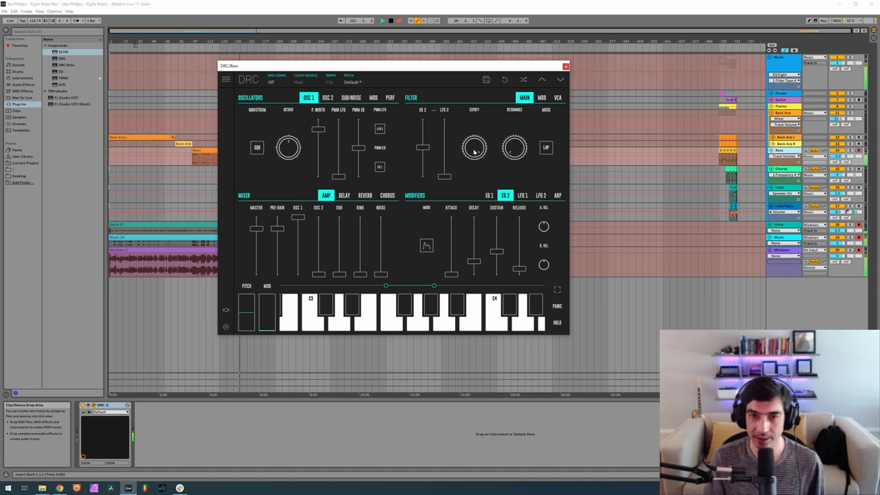
# Step: Set the bass filter cutoff on the MAIN tab
pyautogui.moveTo(474, 149); pyautogui.dragTo(474, 131)
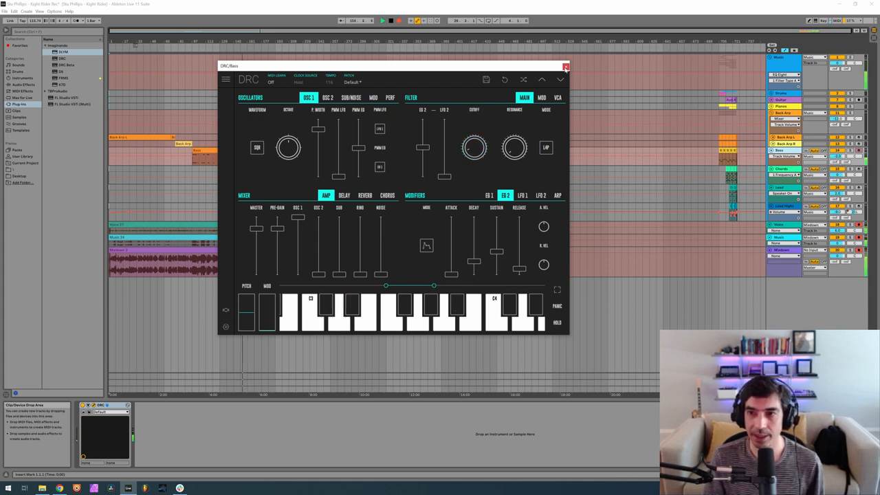
# Step: Close the DRC Bass plugin window
pyautogui.click(565, 67)
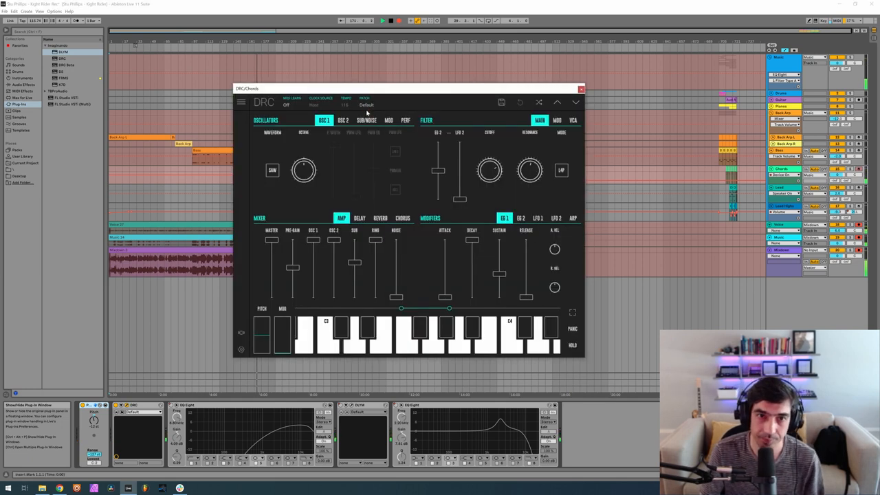
# Step: Audition the third DRC patch, show its OSC 2 settings and set the mixer PRE-GAIN level
pyautogui.click(366, 105)
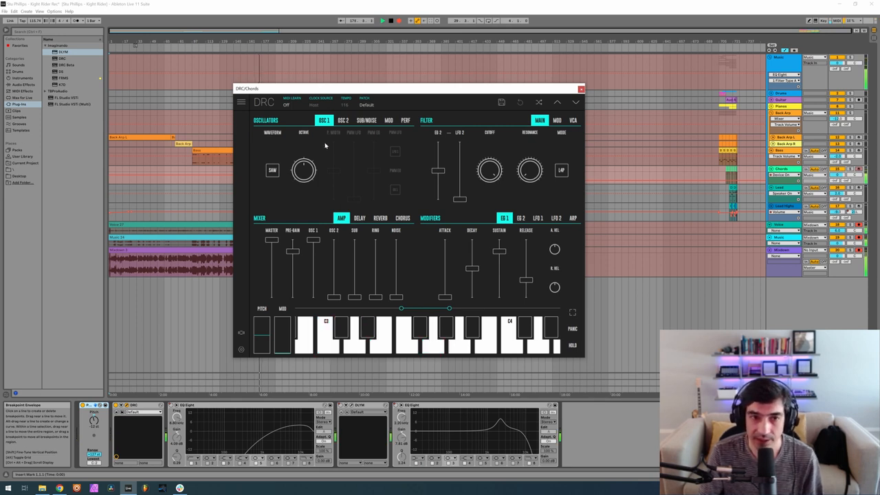
pyautogui.moveTo(339, 143)
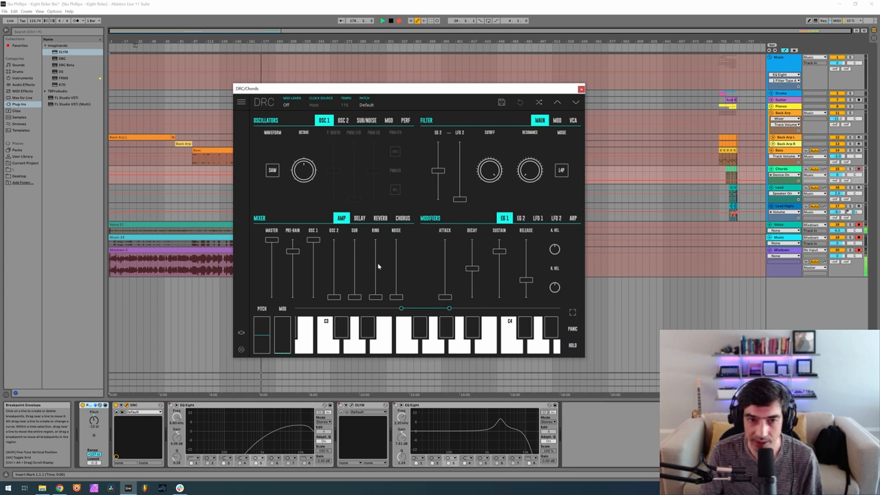
pyautogui.click(369, 337)
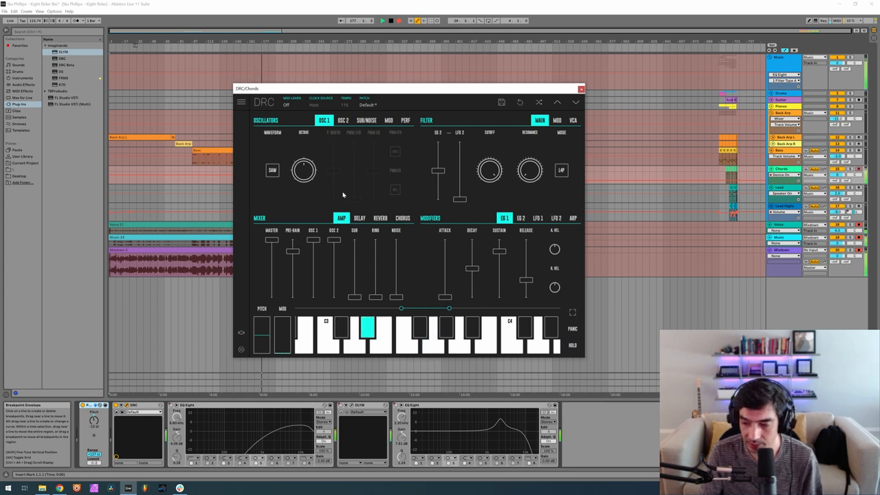
pyautogui.click(343, 119)
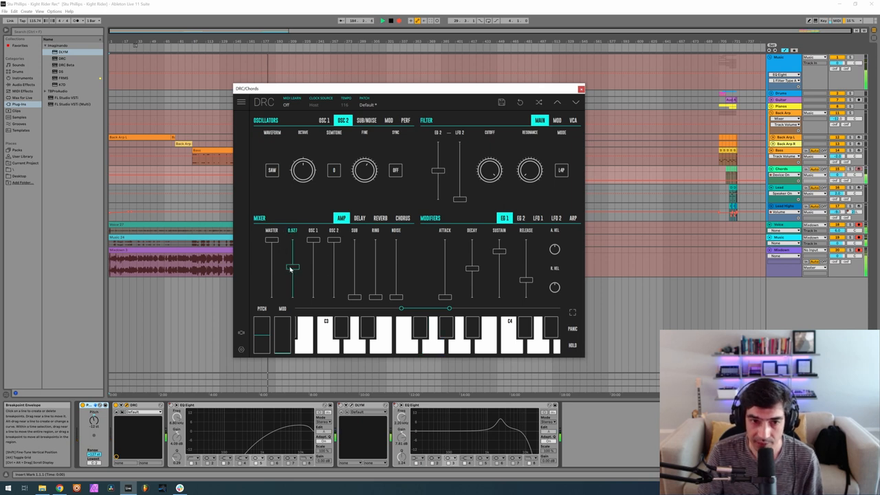
pyautogui.moveTo(292, 267); pyautogui.dragTo(292, 270)
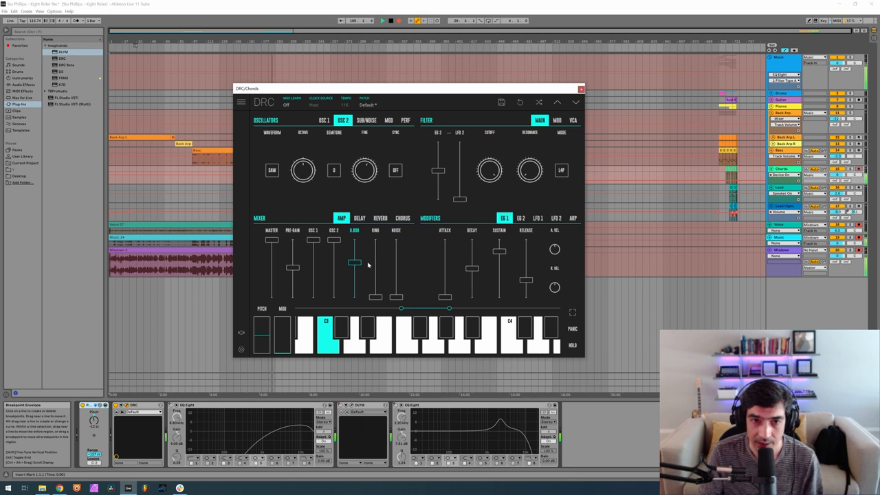
# Step: Open the SUB/NOISE oscillator tab and audition a note with the sub blended in
pyautogui.click(366, 120)
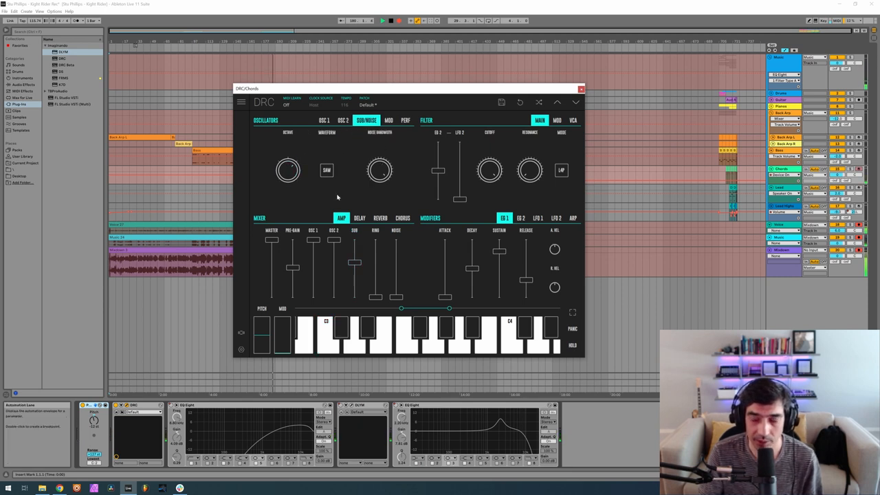
pyautogui.click(326, 337)
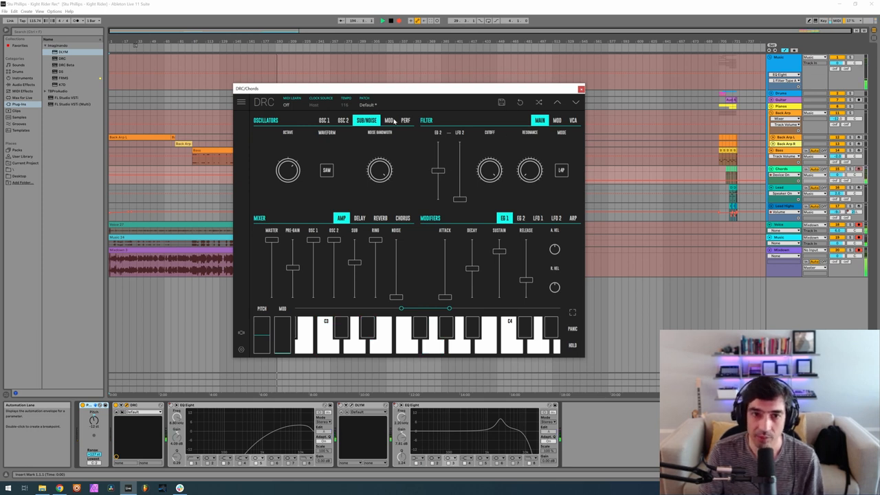
# Step: Route sources to destinations in DRC's modulation matrix across the first slots
pyautogui.click(387, 120)
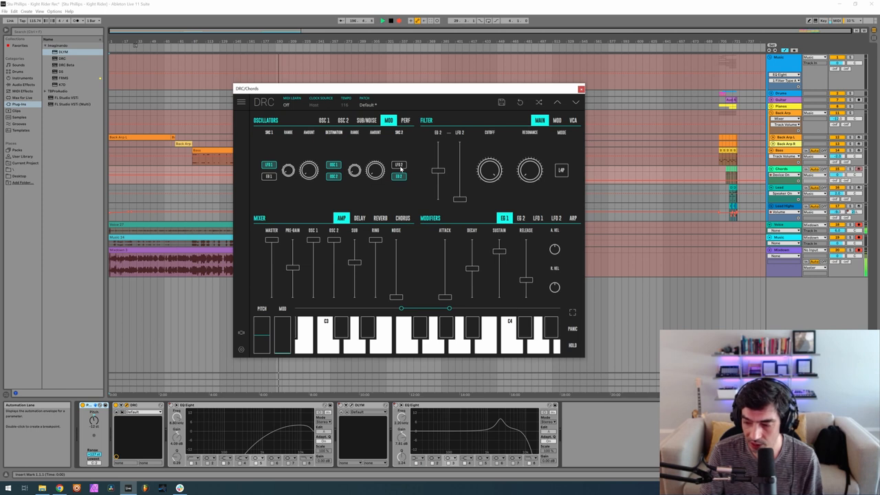
pyautogui.click(333, 176)
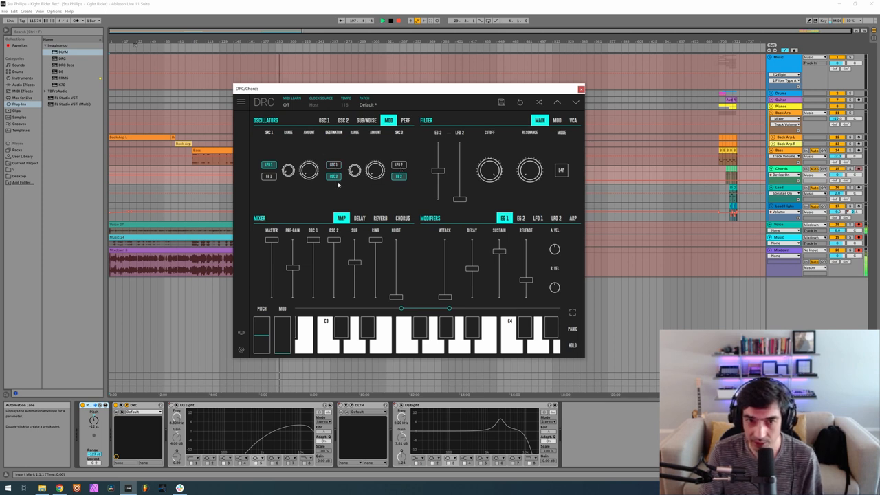
pyautogui.click(399, 165)
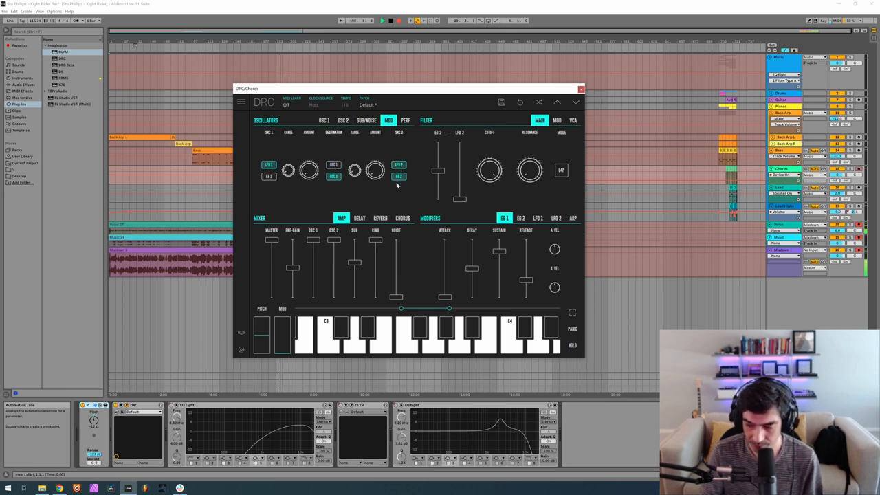
pyautogui.click(556, 218)
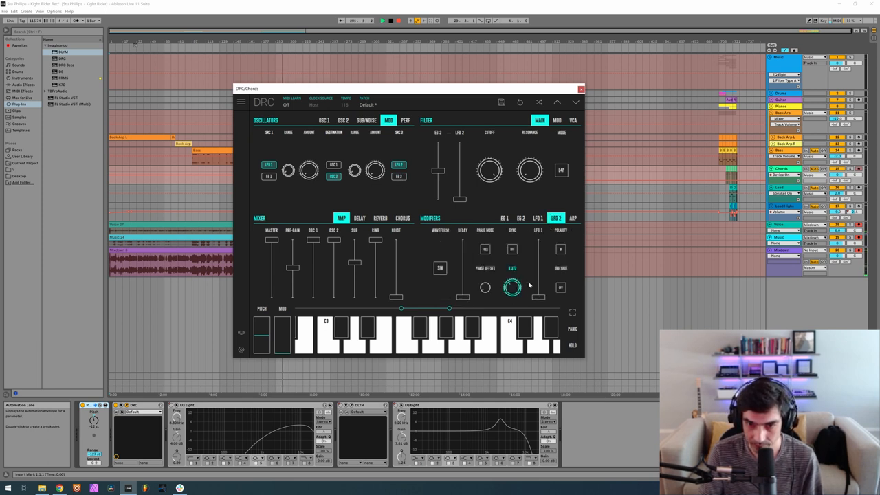
# Step: Bring up LFO 2 and adjust the modulation amount knob
pyautogui.click(434, 337)
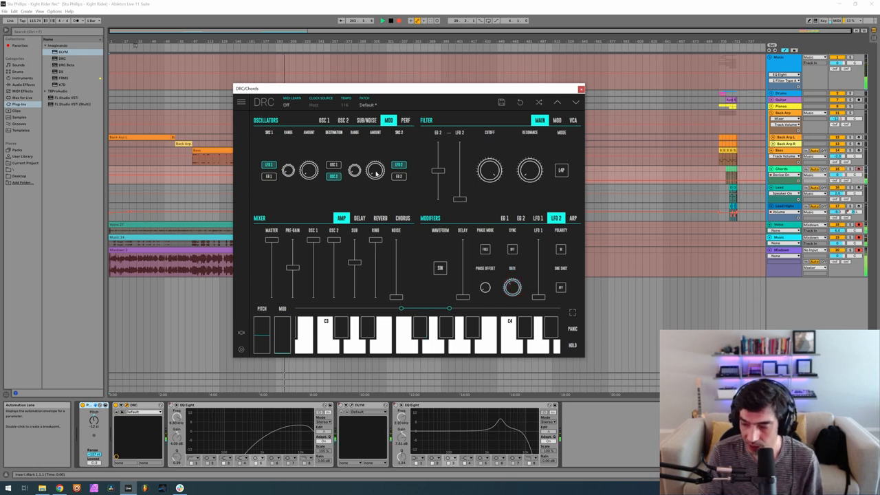
pyautogui.moveTo(376, 170); pyautogui.dragTo(376, 158)
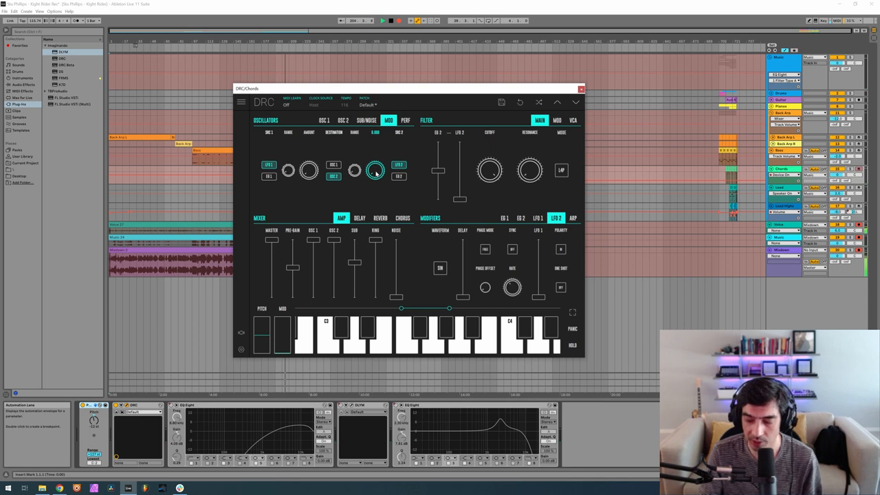
pyautogui.click(433, 341)
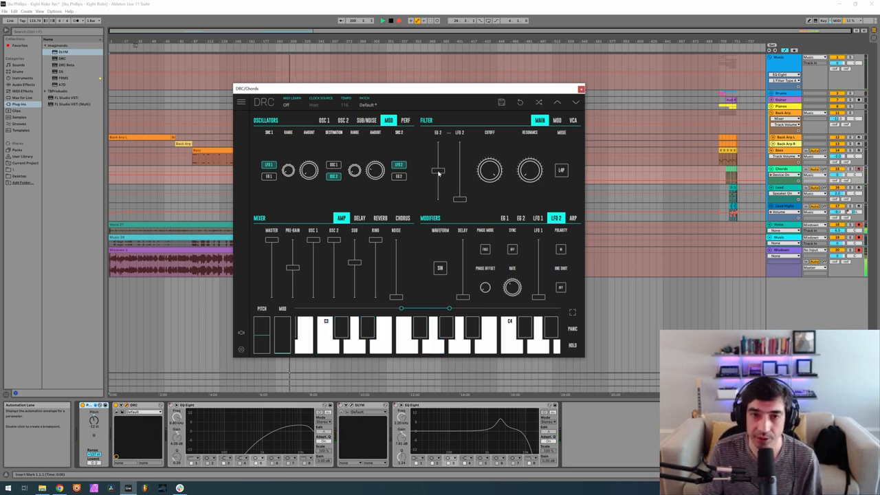
# Step: Rebalance the filter's oscillator input, change cutoff, raise resonance and audition with a test note
pyautogui.moveTo(437, 171); pyautogui.dragTo(438, 168)
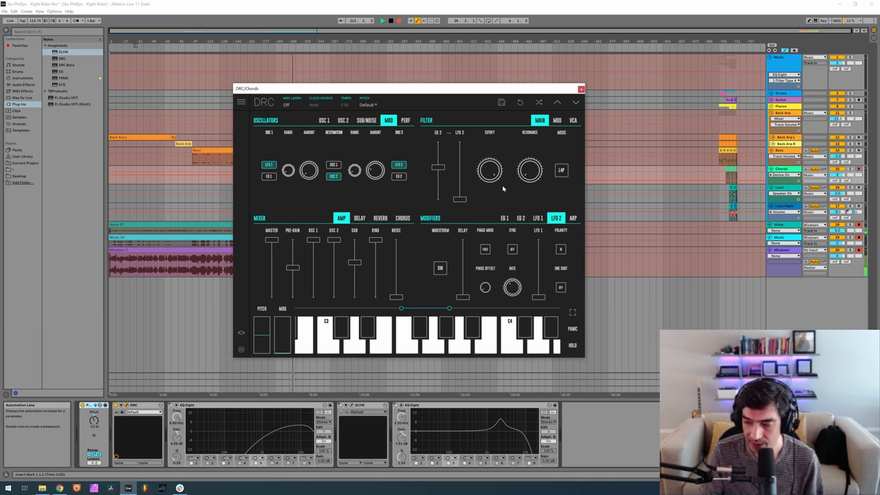
pyautogui.moveTo(490, 171); pyautogui.dragTo(490, 151)
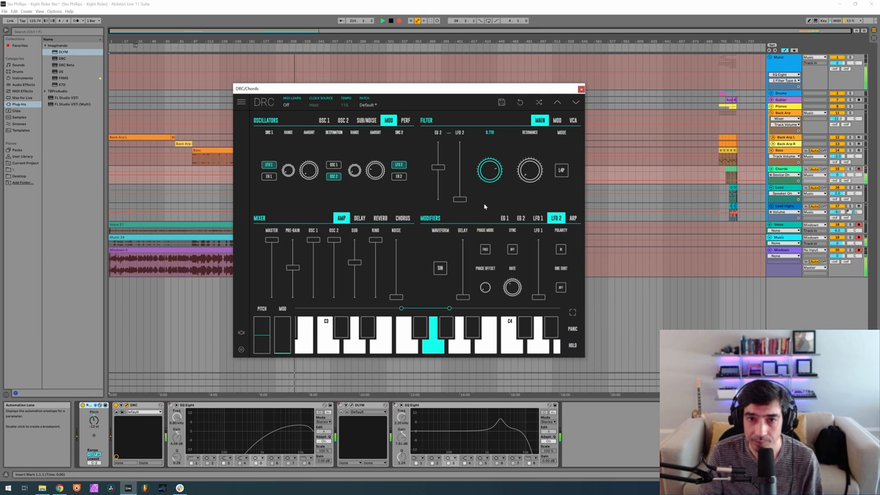
pyautogui.moveTo(479, 209)
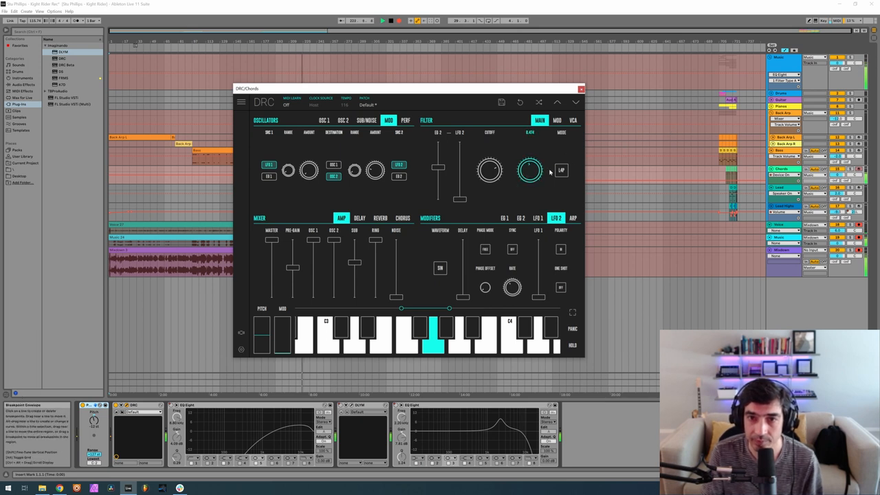
pyautogui.moveTo(529, 170); pyautogui.dragTo(531, 166)
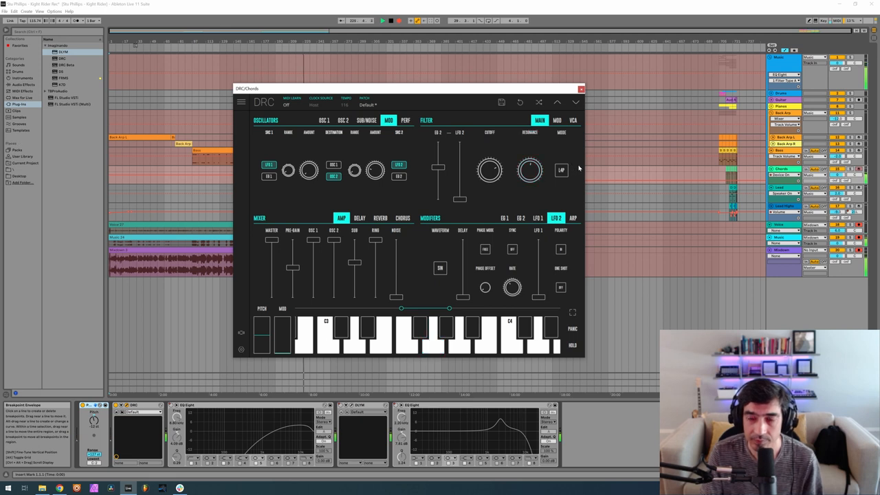
pyautogui.click(327, 337)
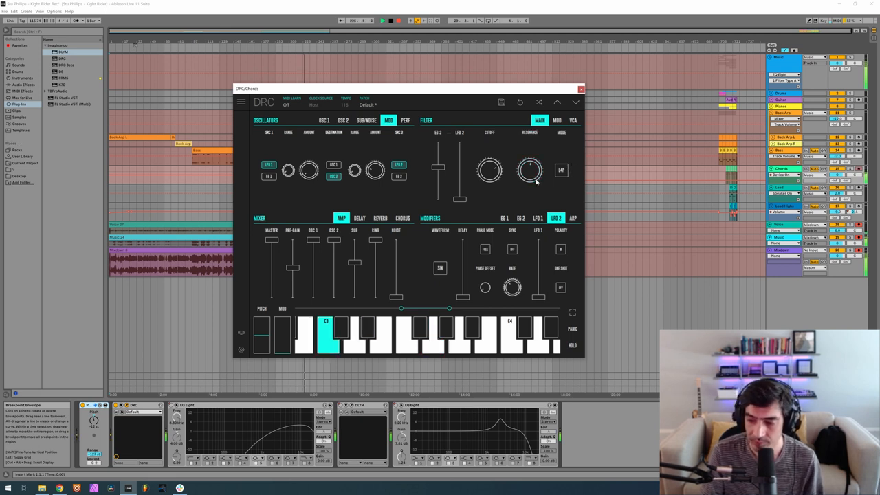
# Step: Bring up the VCA section and set its modulation level sliders to new values
pyautogui.click(572, 120)
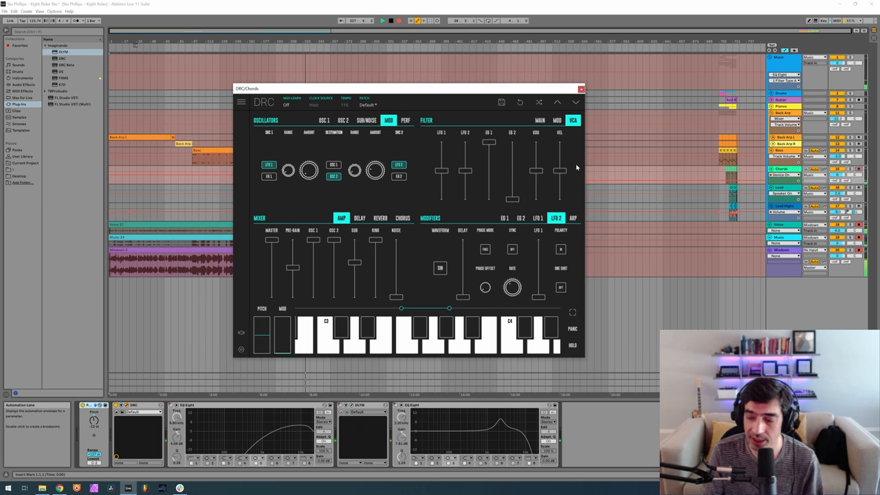
pyautogui.moveTo(573, 178)
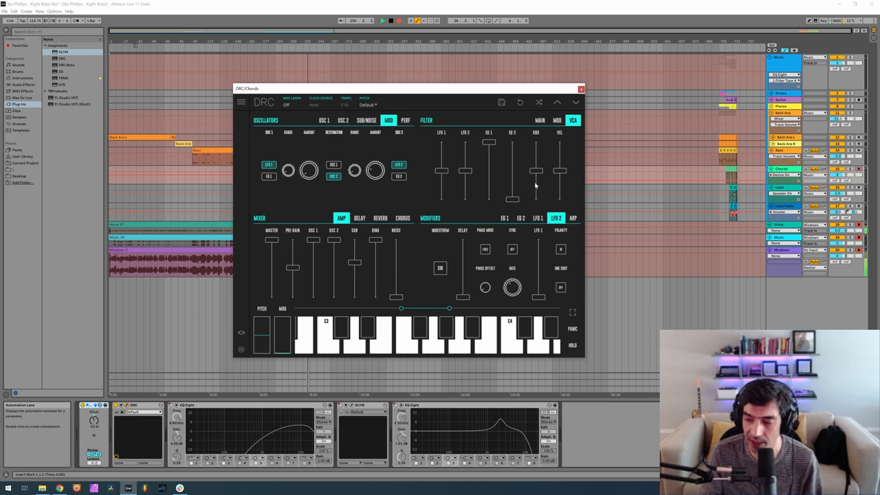
pyautogui.moveTo(536, 171); pyautogui.dragTo(536, 187)
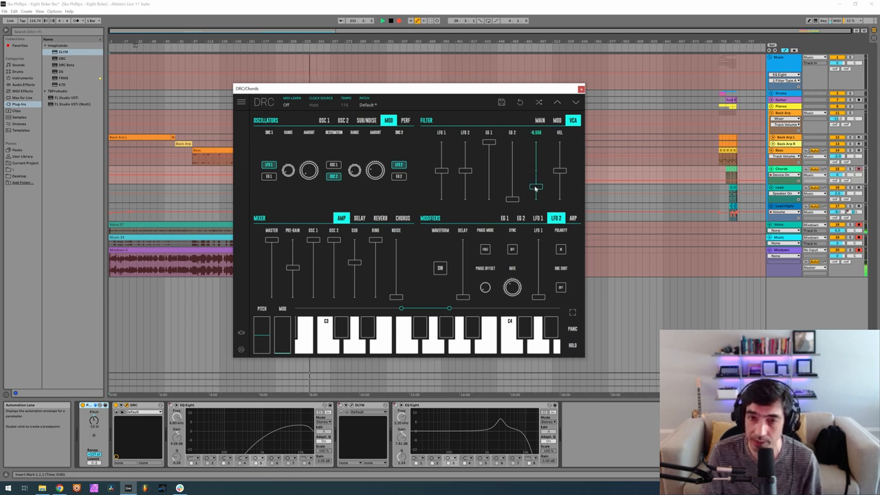
pyautogui.moveTo(536, 187); pyautogui.dragTo(537, 188)
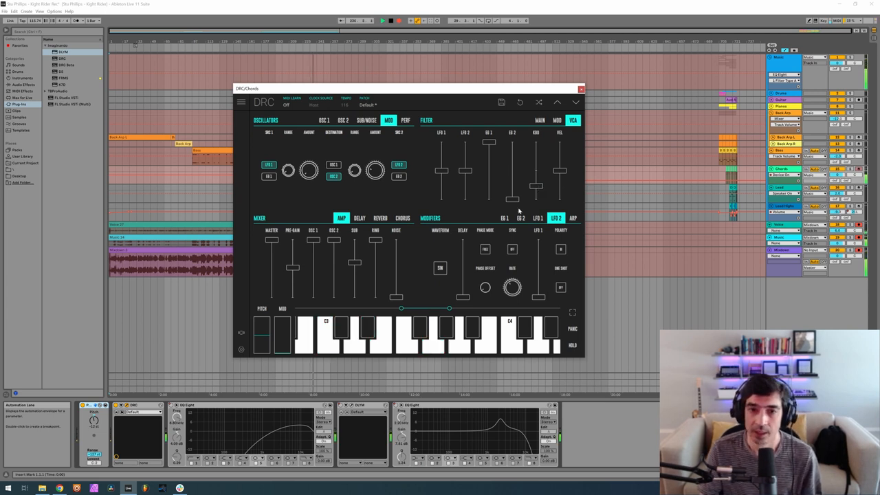
# Step: Shorten the first envelope's decay, audition it, then bring up the second envelope and test again
pyautogui.click(505, 217)
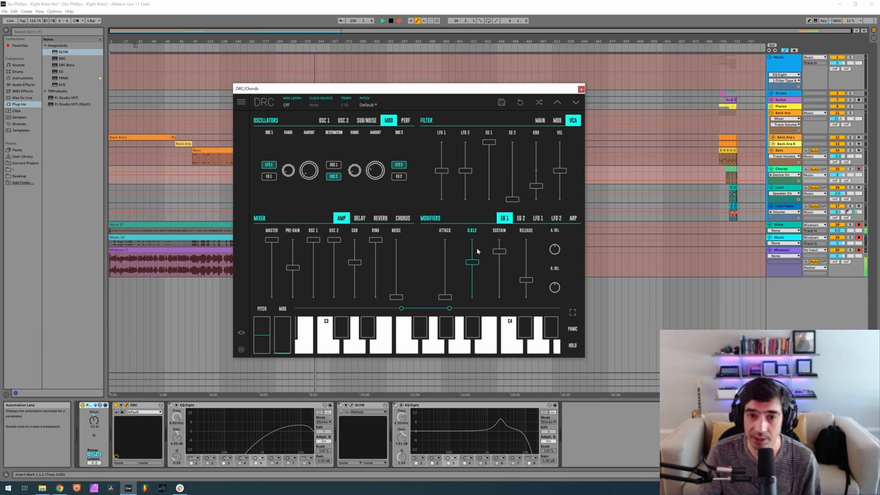
pyautogui.moveTo(473, 262); pyautogui.dragTo(473, 241)
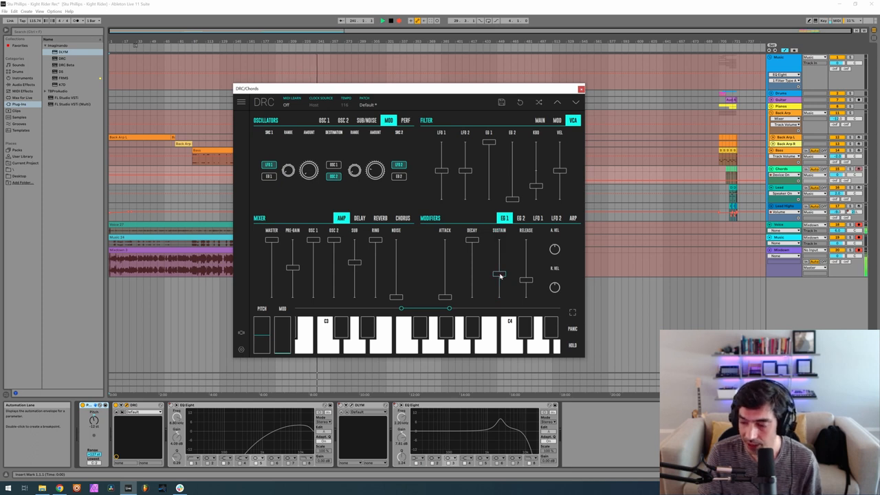
pyautogui.click(433, 337)
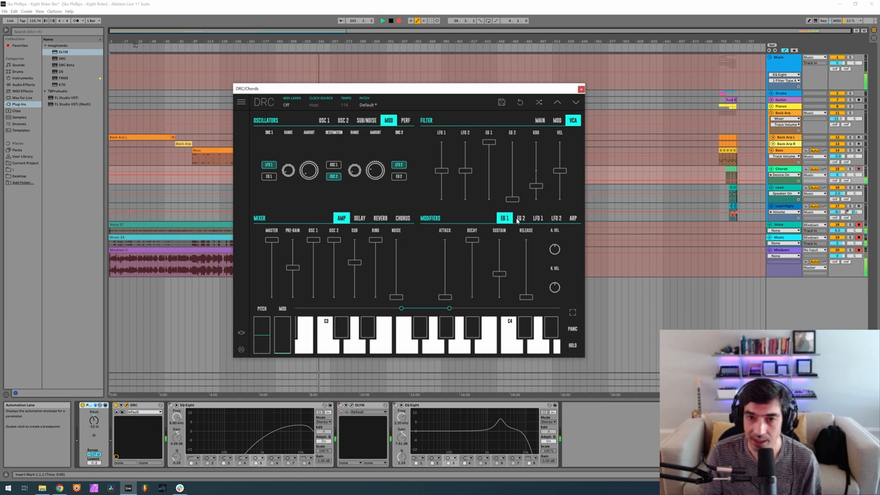
pyautogui.click(521, 217)
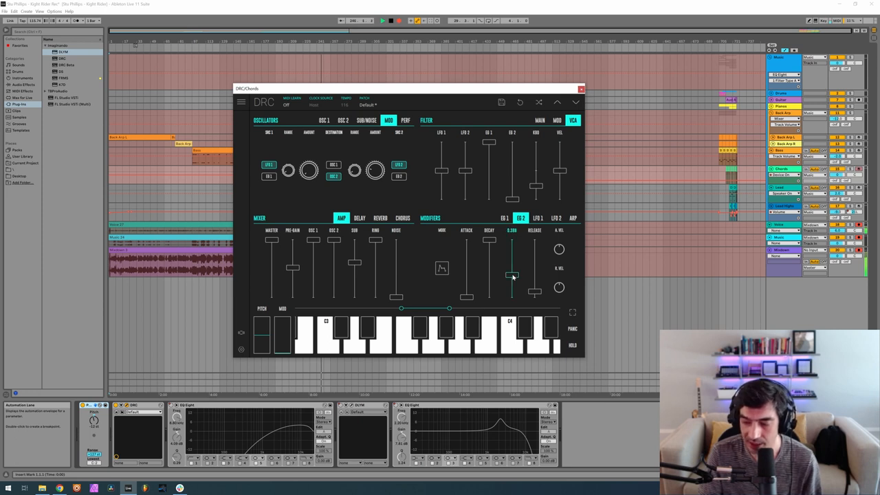
pyautogui.click(433, 336)
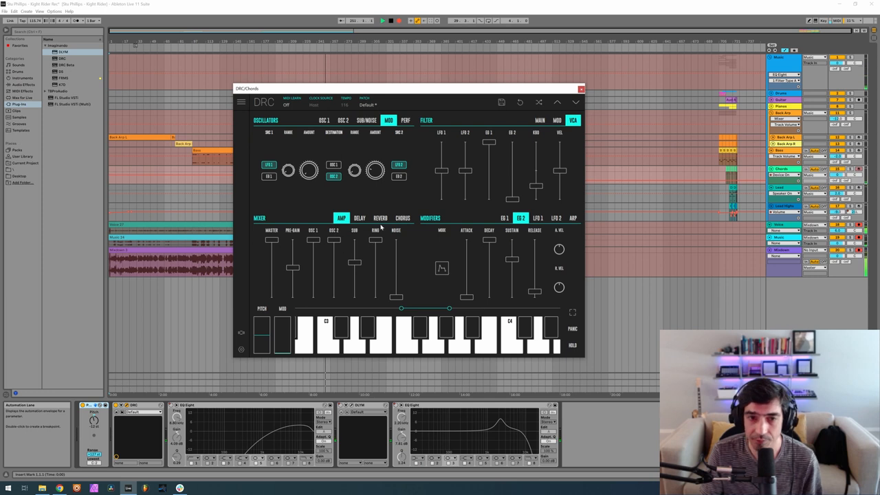
# Step: Bring up DRC's reverb effect and dial in its mix and level for the bass patch
pyautogui.click(380, 217)
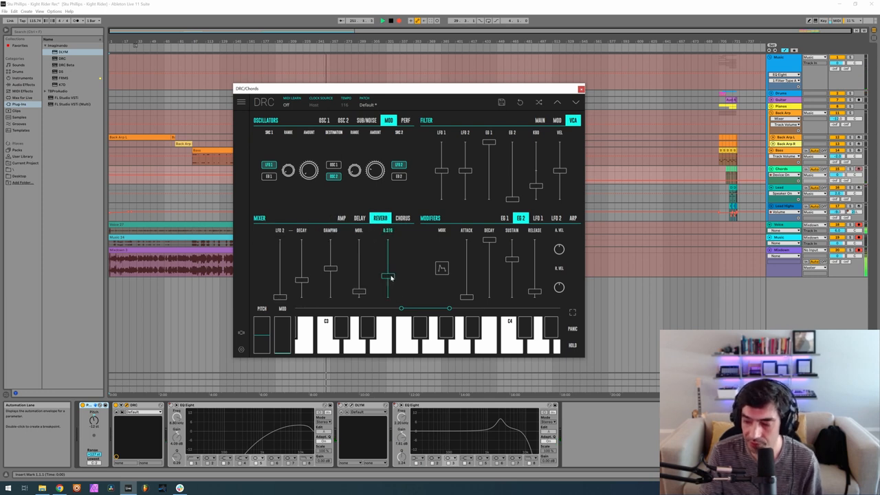
pyautogui.click(433, 341)
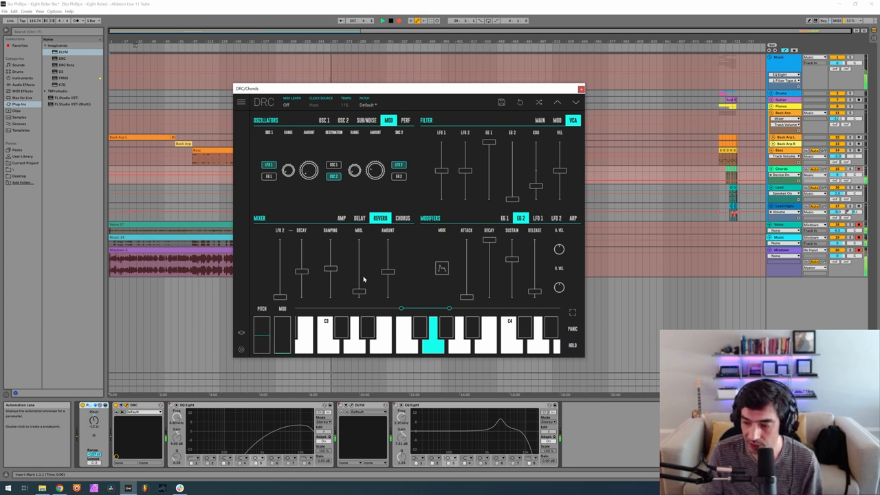
pyautogui.moveTo(359, 291); pyautogui.dragTo(359, 275)
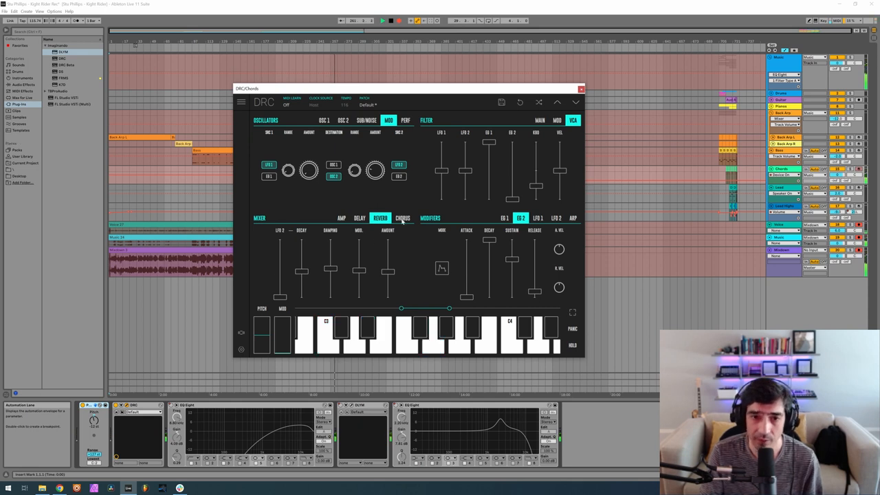
# Step: Bring up the chorus effect and set its rate and depth sliders
pyautogui.click(404, 217)
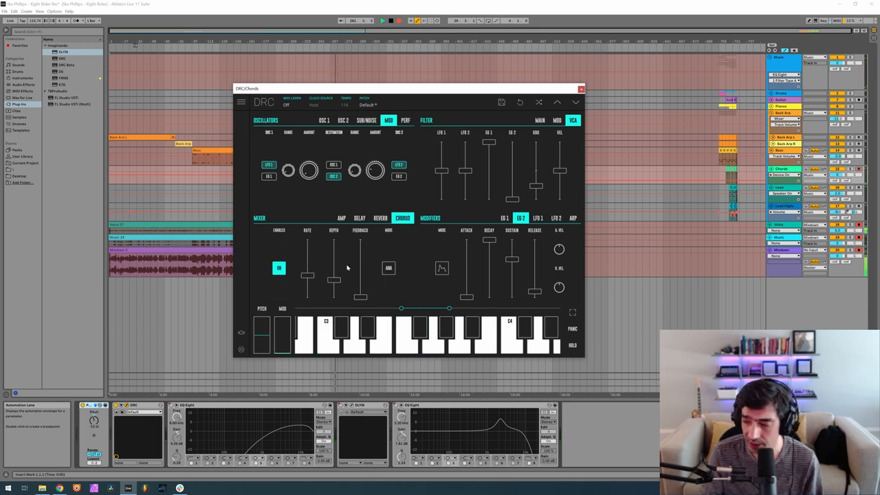
pyautogui.moveTo(307, 281); pyautogui.dragTo(307, 287)
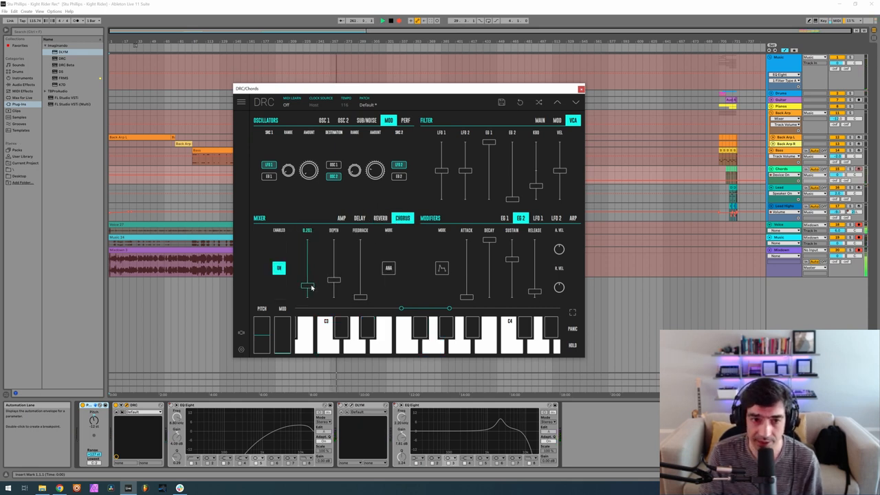
pyautogui.moveTo(306, 285); pyautogui.dragTo(307, 275)
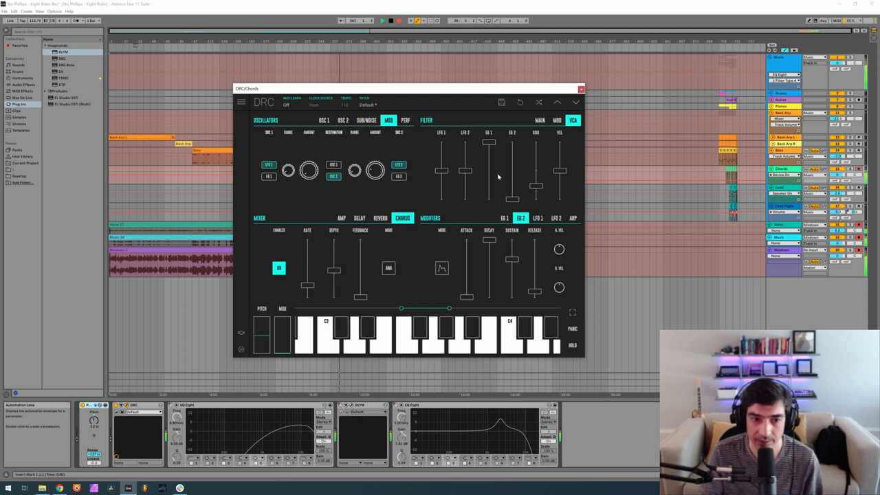
pyautogui.click(580, 88)
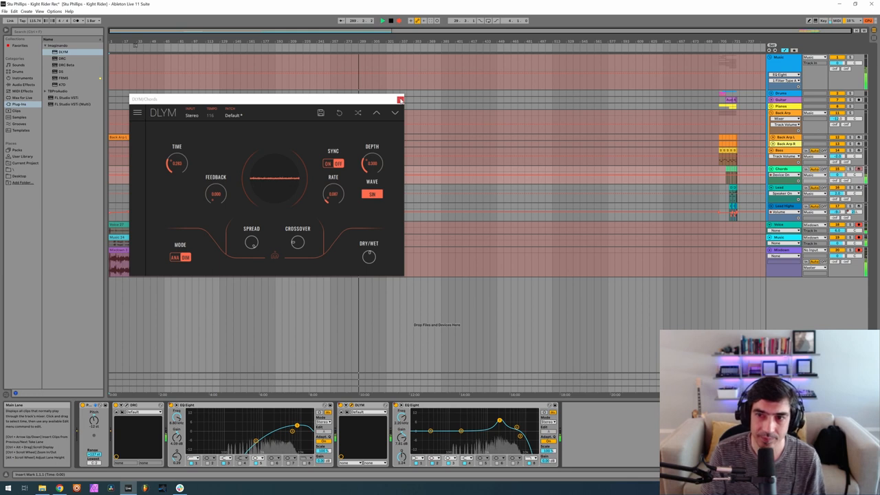
# Step: Close the DLYM delay plugin window after placing it on the bass track
pyautogui.click(401, 99)
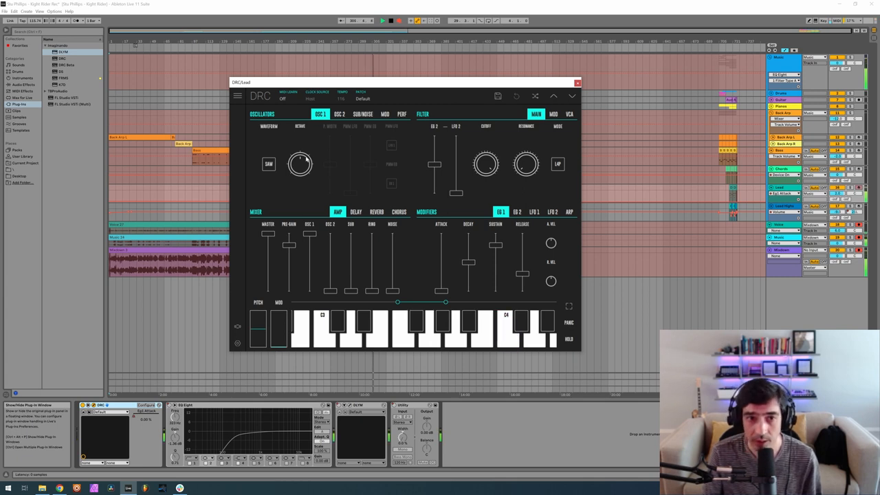
pyautogui.moveTo(338, 273)
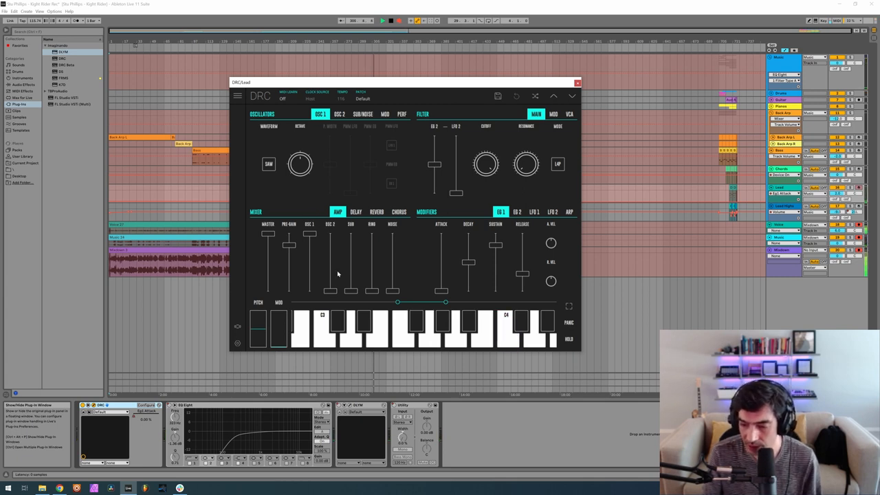
# Step: Audition the high lead, then bring in and enable the second oscillator
pyautogui.click(506, 329)
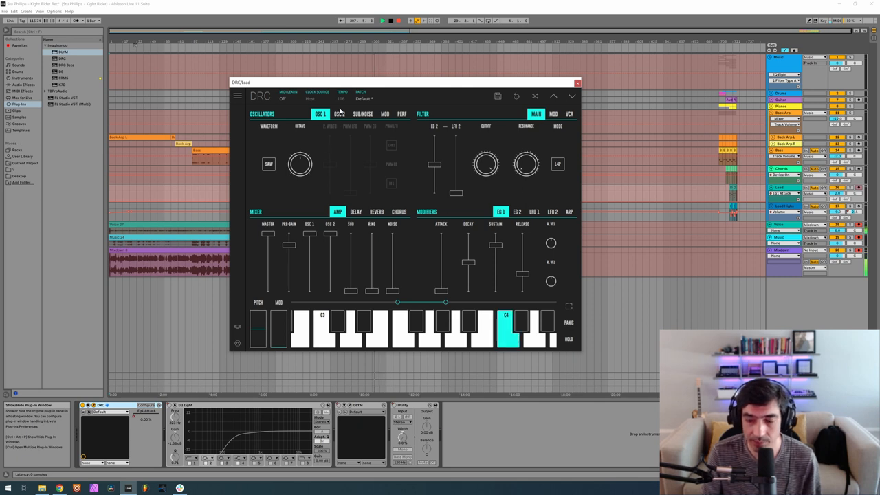
pyautogui.click(338, 112)
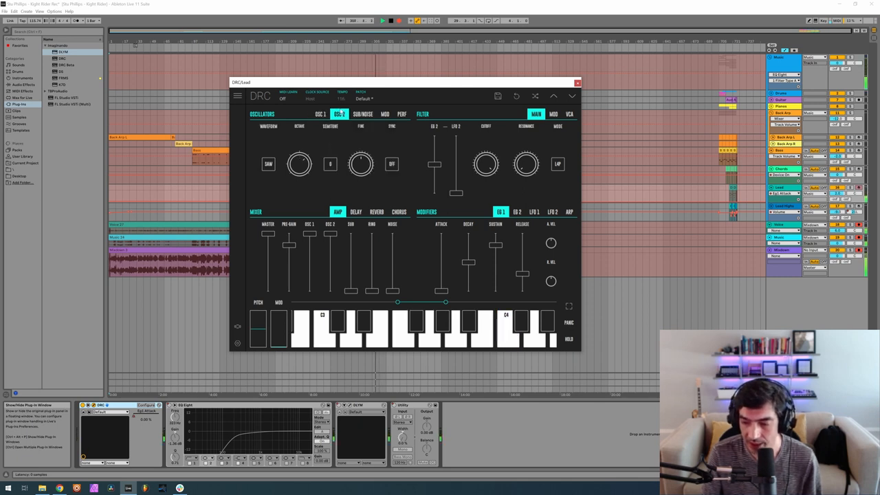
pyautogui.click(300, 164)
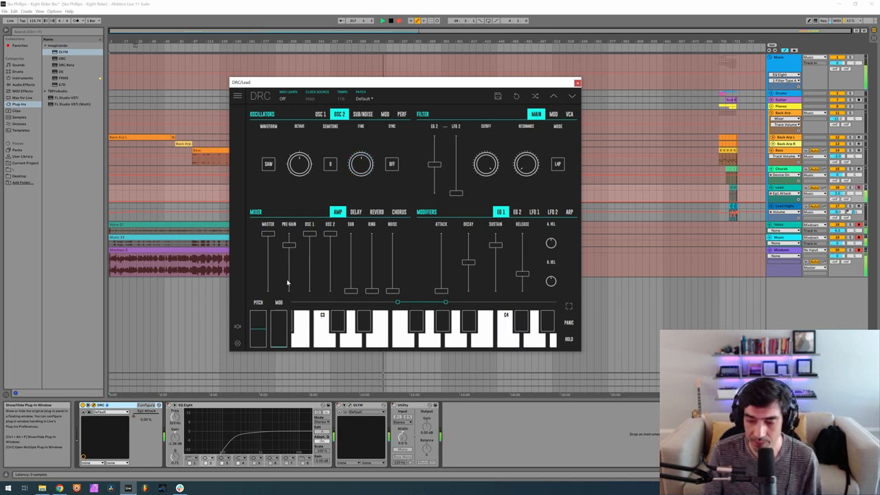
# Step: Lower the mixer's master level, audition, and retune the pre-gain
pyautogui.moveTo(267, 273); pyautogui.dragTo(267, 250)
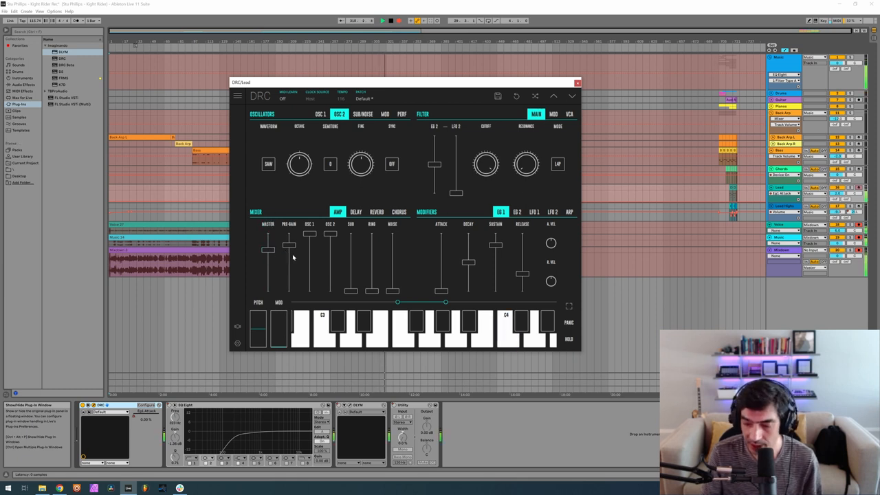
pyautogui.click(506, 334)
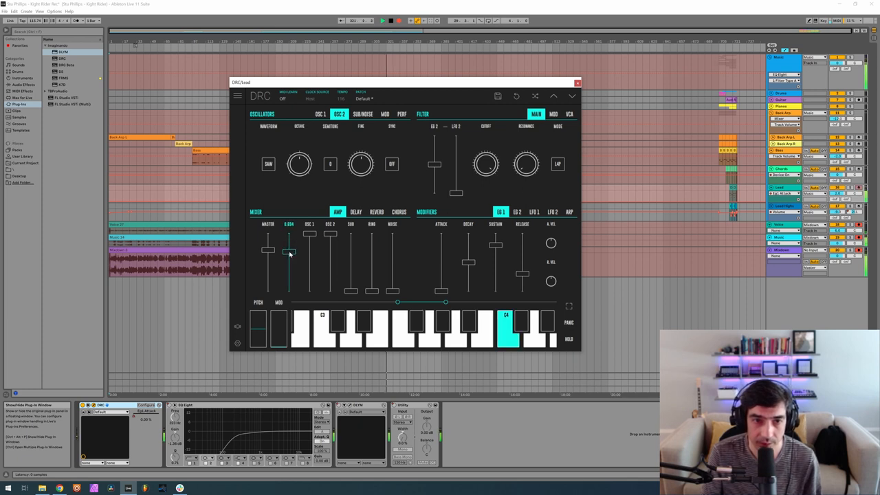
pyautogui.moveTo(288, 247); pyautogui.dragTo(289, 250)
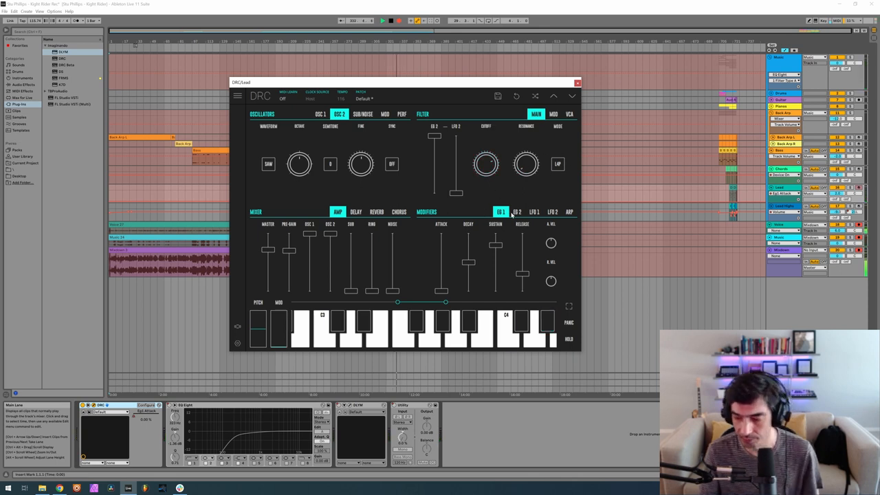
pyautogui.moveTo(351, 246)
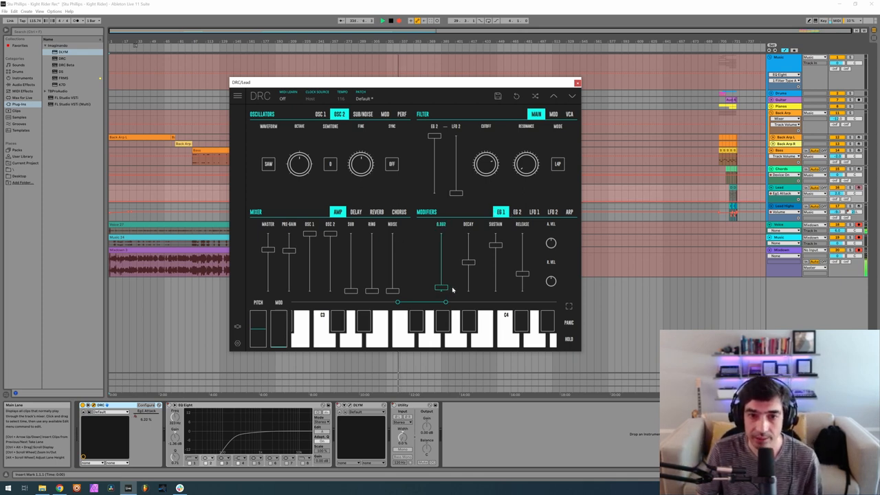
# Step: Adjust the high lead's amp envelope attack and bring up ENV 2 in the modifiers
pyautogui.click(506, 335)
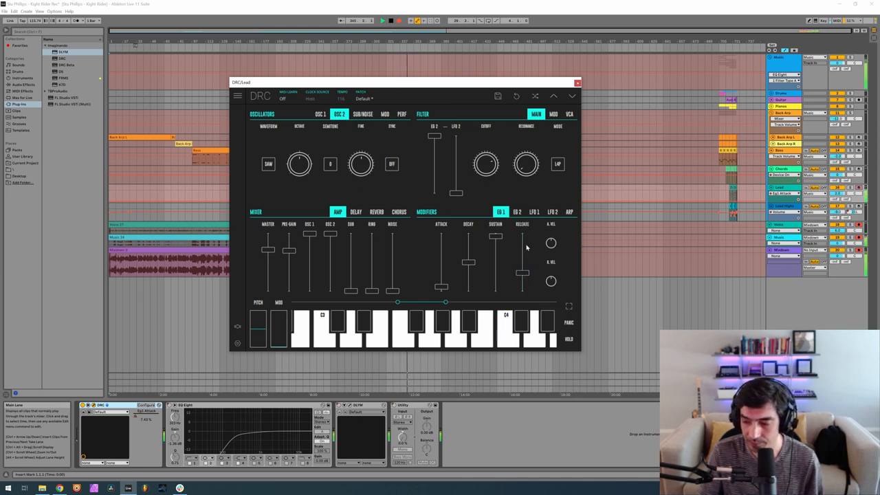
pyautogui.click(517, 212)
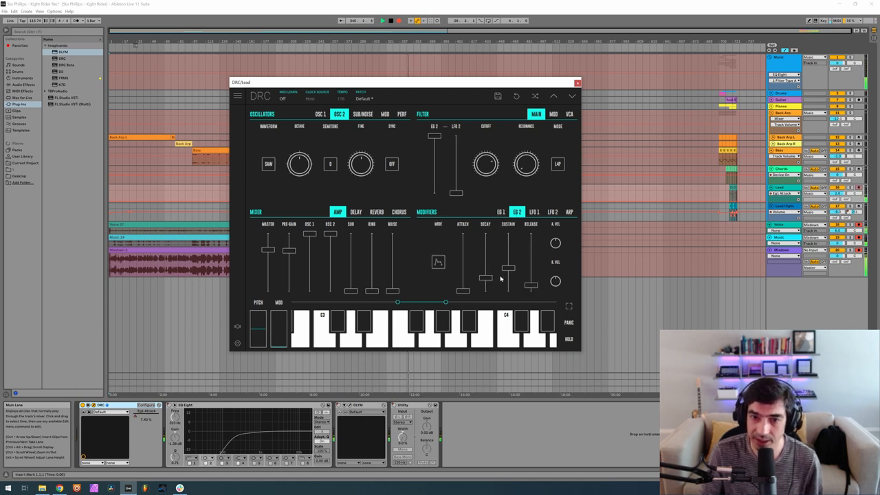
pyautogui.moveTo(484, 294)
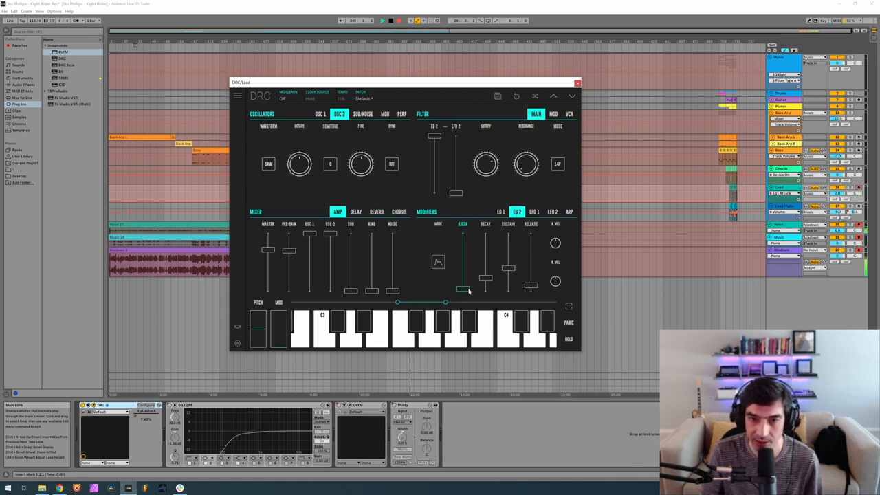
# Step: Set ENV 2's attack, decay and release times, auditioning along the way
pyautogui.moveTo(465, 285); pyautogui.dragTo(465, 268)
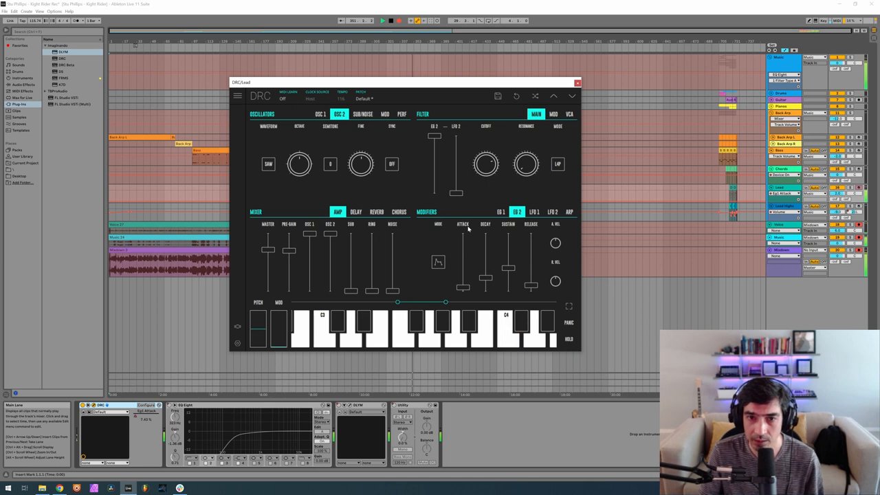
pyautogui.click(506, 330)
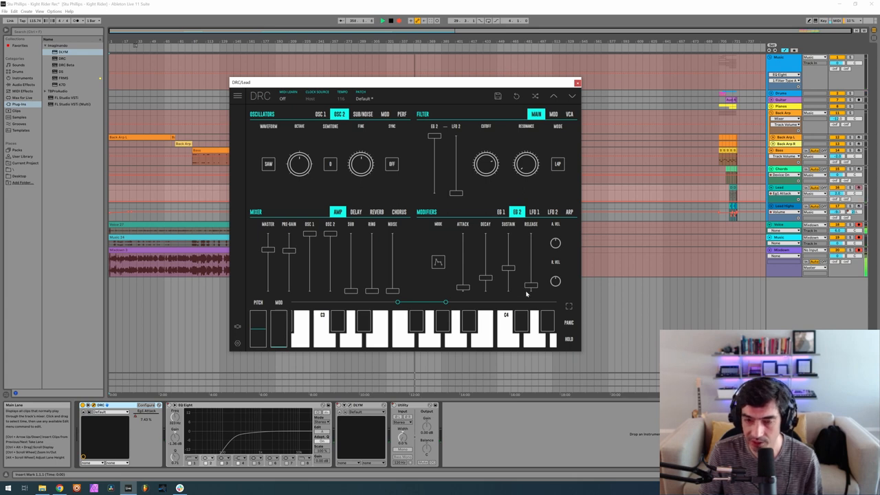
pyautogui.moveTo(507, 281); pyautogui.dragTo(507, 261)
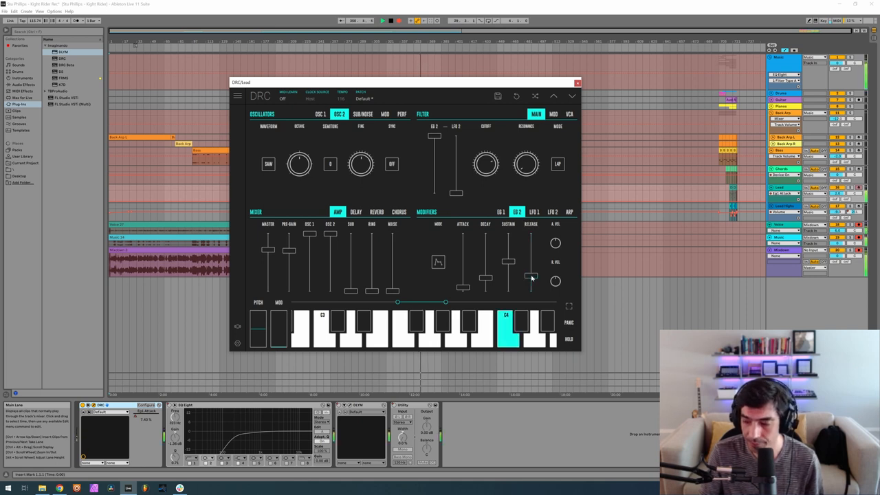
pyautogui.click(377, 212)
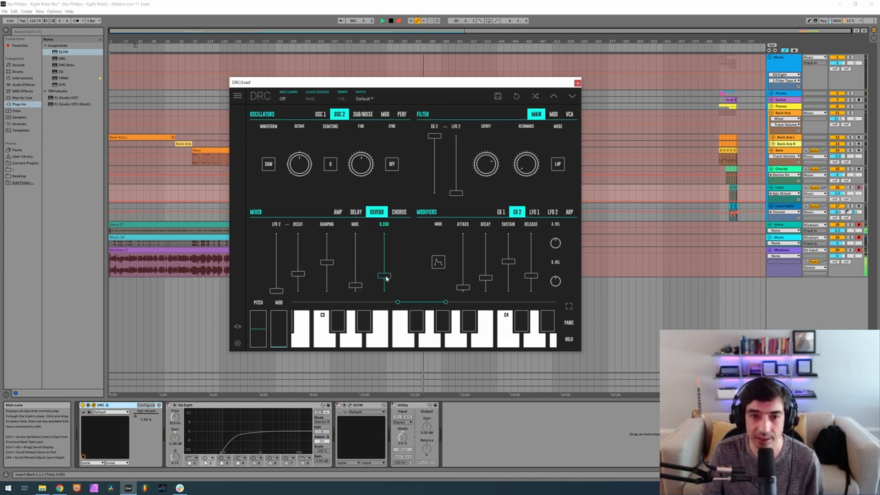
# Step: Set the bass patch's reverb mix and amount sliders to taste
pyautogui.moveTo(383, 282); pyautogui.dragTo(384, 275)
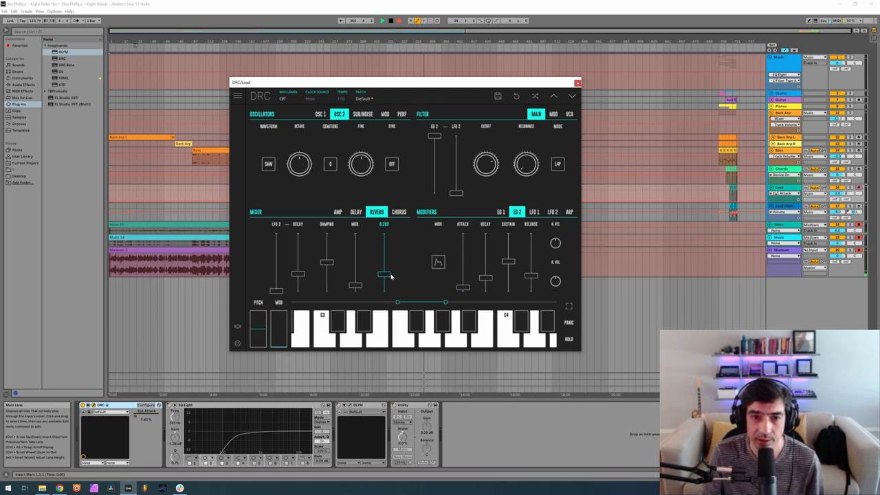
pyautogui.moveTo(383, 275); pyautogui.dragTo(383, 269)
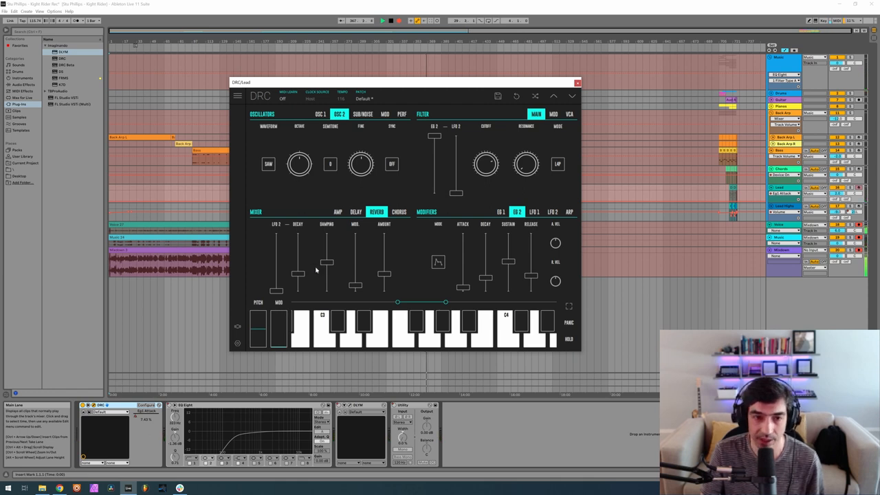
pyautogui.moveTo(297, 274); pyautogui.dragTo(297, 260)
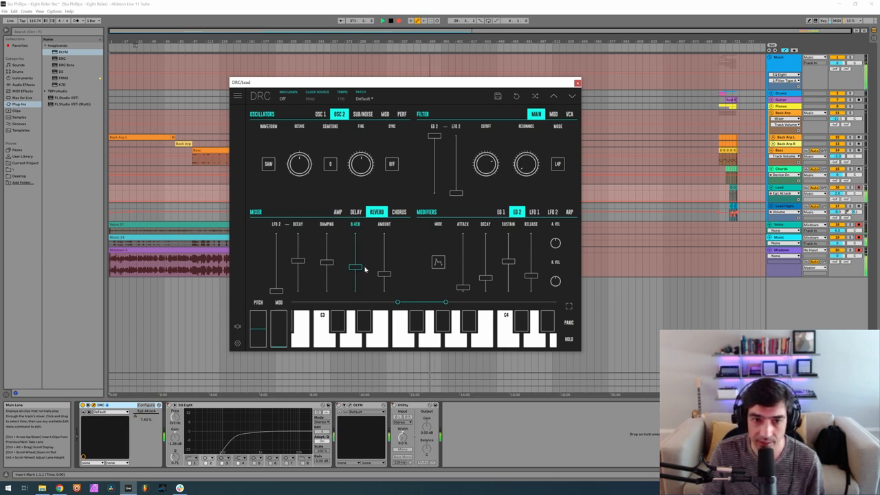
pyautogui.moveTo(355, 269); pyautogui.dragTo(356, 264)
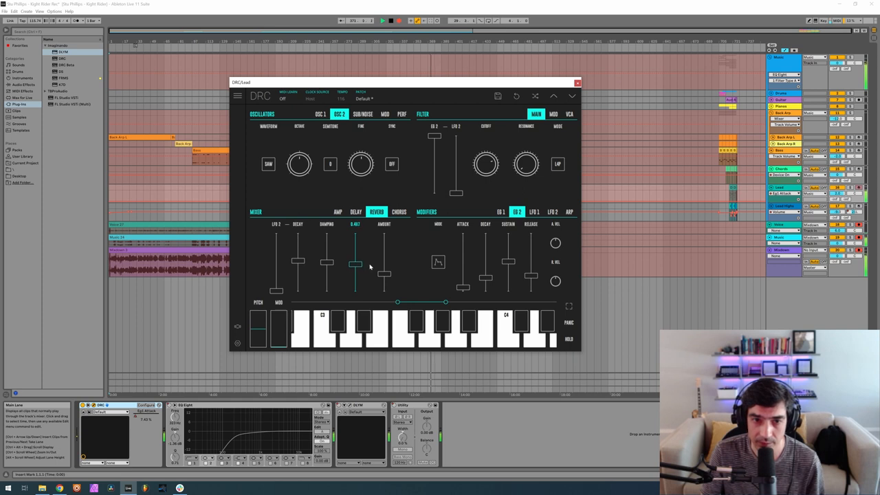
pyautogui.moveTo(355, 264); pyautogui.dragTo(355, 266)
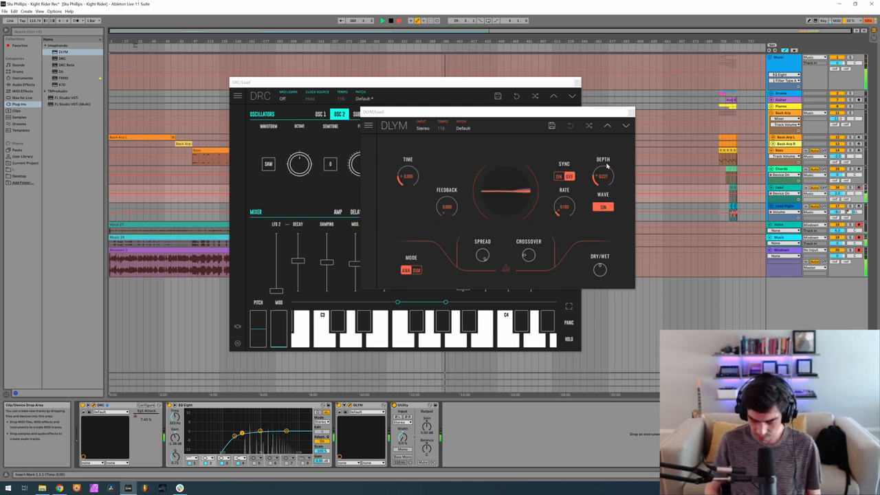
# Step: Add the DLYM delay to the bass track's device chain and show its window beside DRC
pyautogui.click(506, 330)
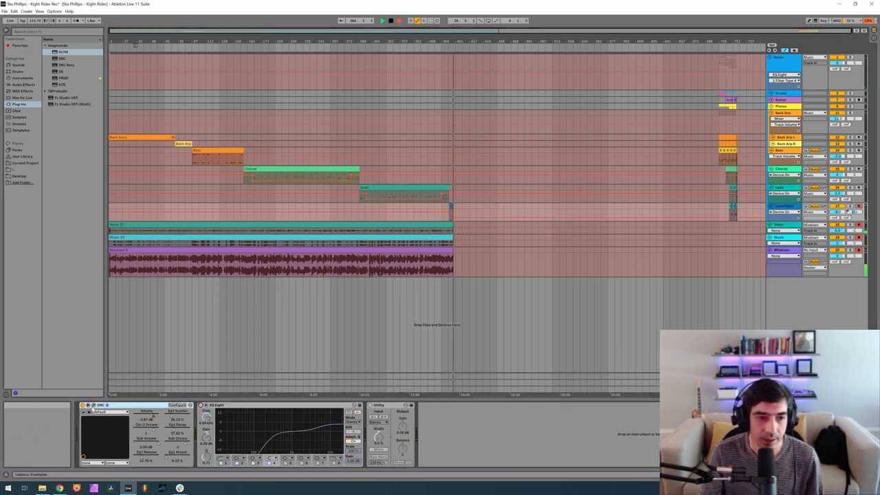
pyautogui.moveTo(94, 407)
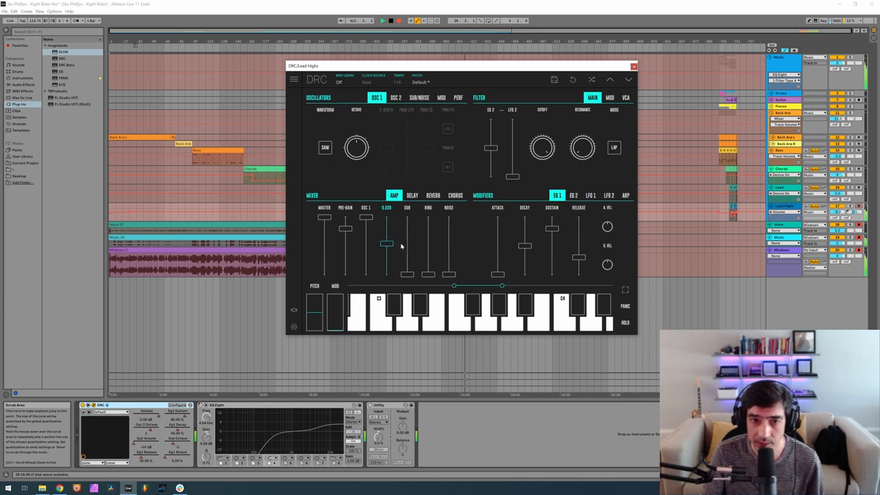
# Step: Show the OSC 2 settings on the Lead High track's new DRC instance
pyautogui.click(396, 96)
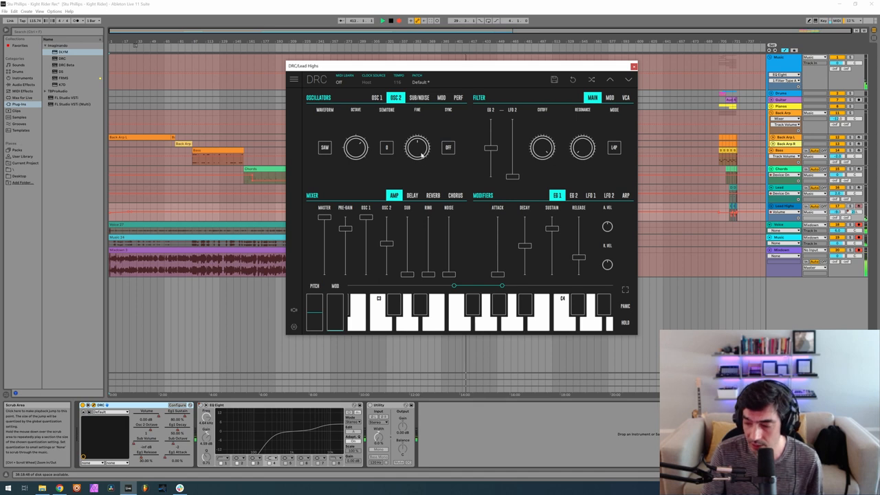
# Step: Adjust OSC 2 for the high lead, switch to SUB/NOISE and audition a test note
pyautogui.moveTo(417, 148); pyautogui.dragTo(416, 134)
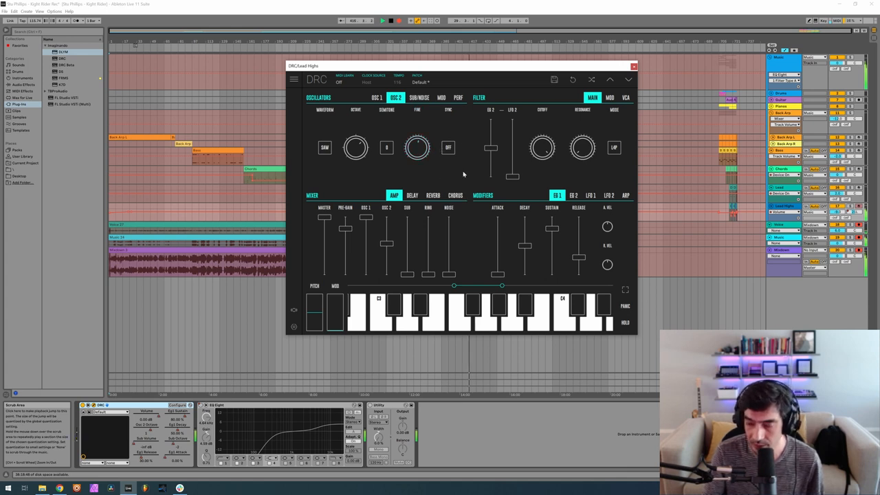
pyautogui.click(420, 96)
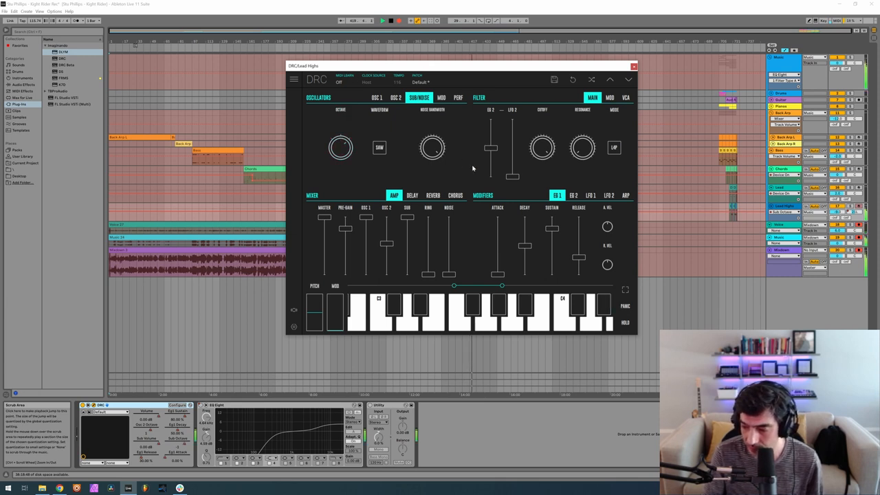
pyautogui.click(577, 305)
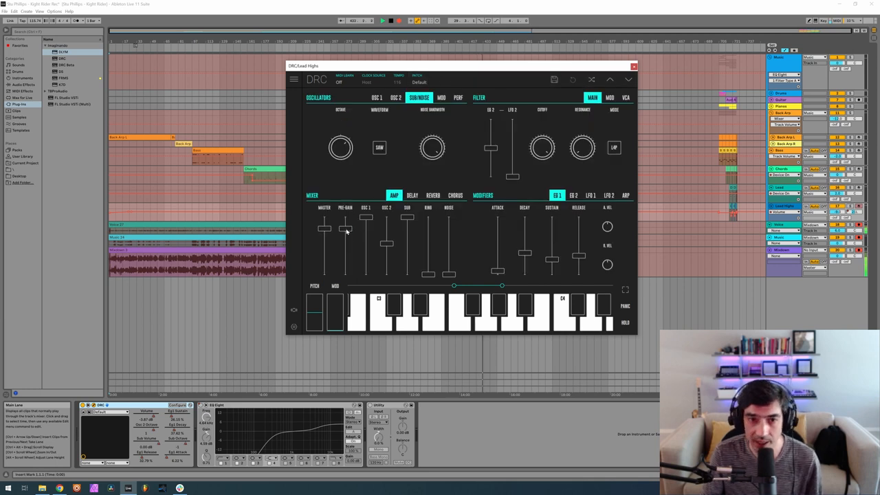
# Step: Set initial pre-gain and master output levels in the high lead's Amp section
pyautogui.moveTo(347, 231); pyautogui.dragTo(346, 228)
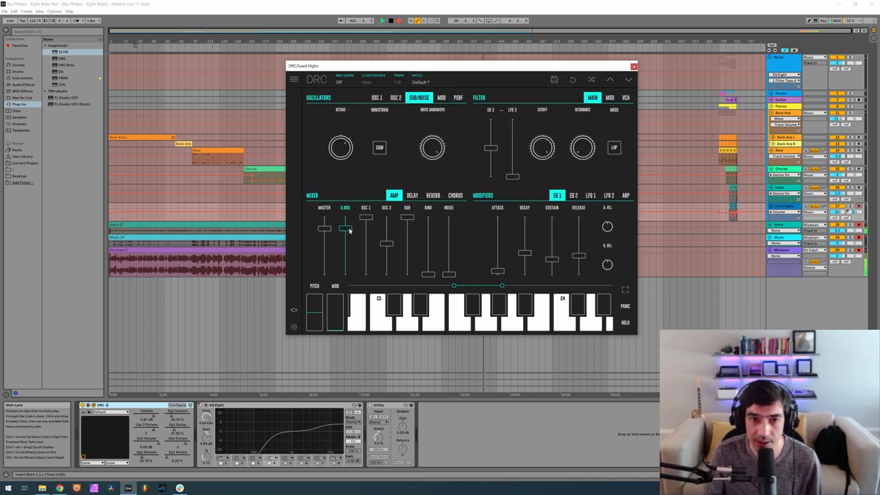
pyautogui.moveTo(345, 228); pyautogui.dragTo(345, 228)
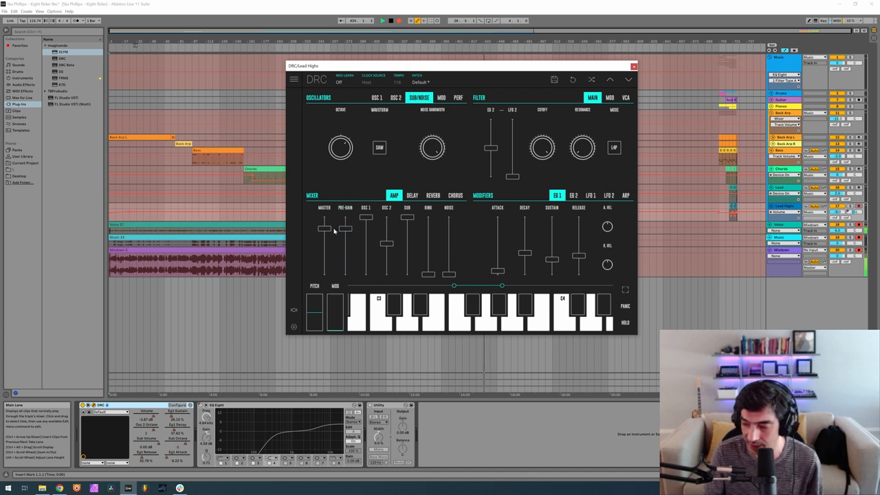
pyautogui.moveTo(325, 229); pyautogui.dragTo(325, 231)
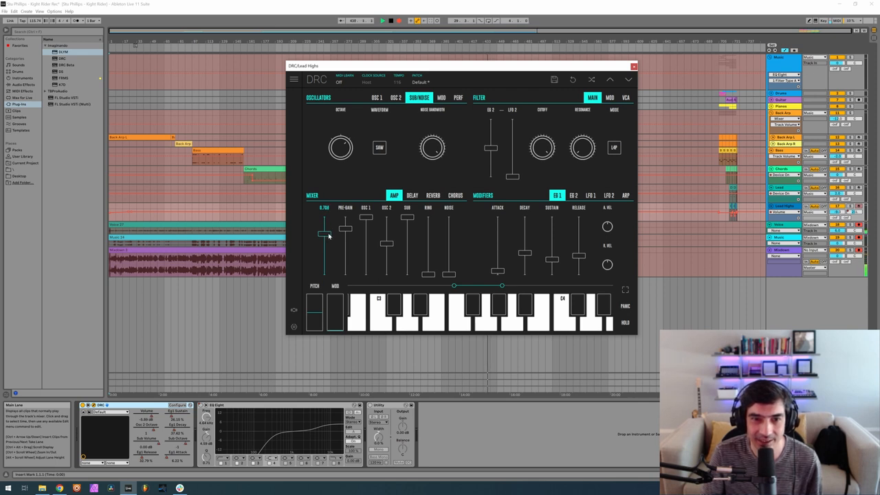
pyautogui.moveTo(323, 234); pyautogui.dragTo(325, 232)
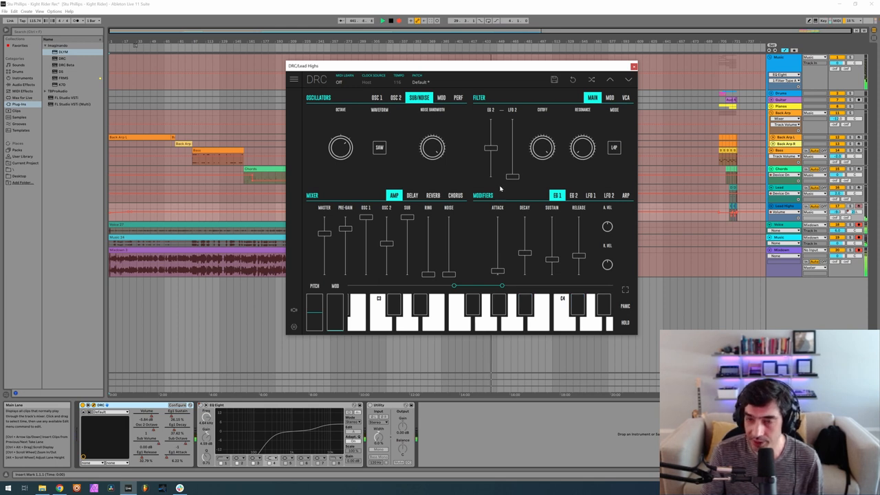
pyautogui.moveTo(553, 176)
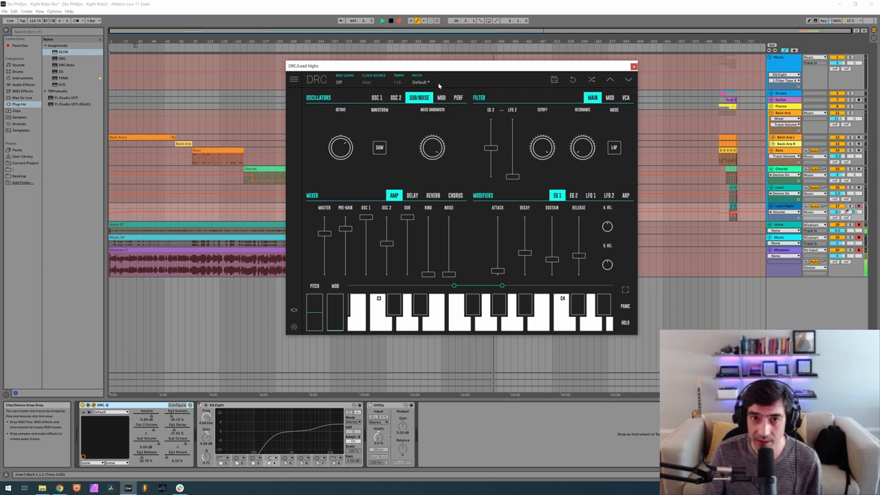
pyautogui.click(421, 82)
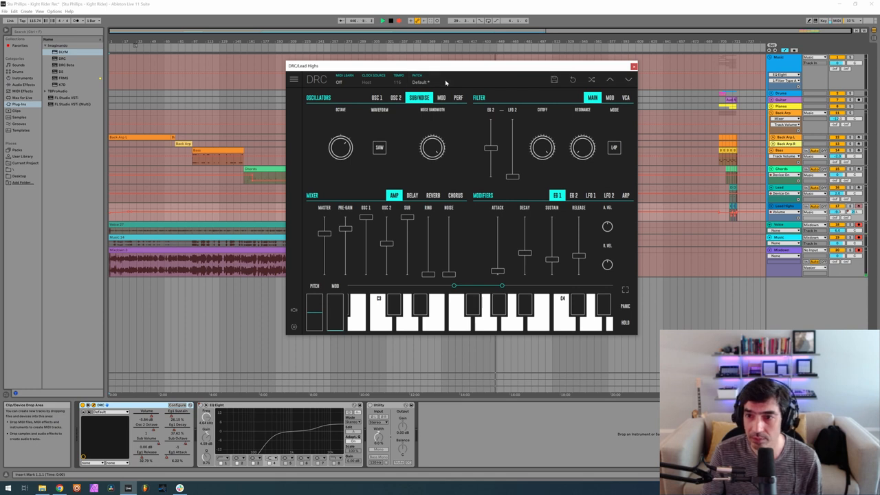
pyautogui.click(420, 82)
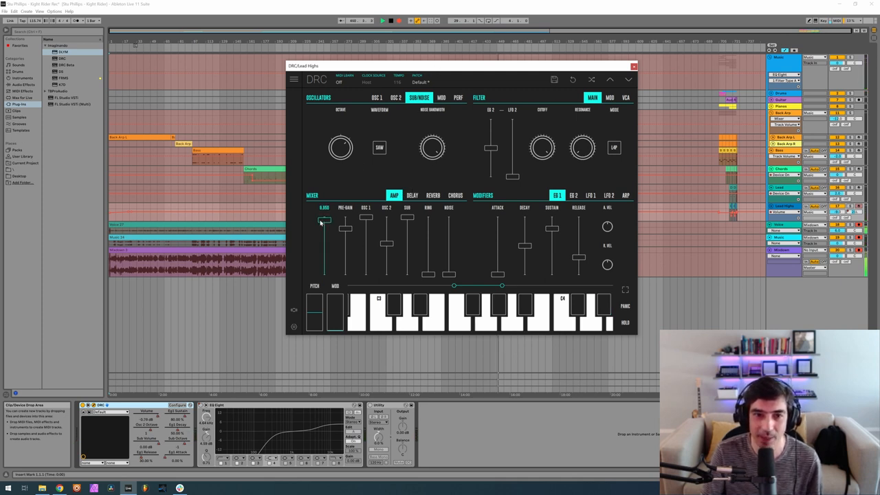
# Step: Rebalance master output and pre-gain, then hold a test note for auditioning
pyautogui.moveTo(324, 220); pyautogui.dragTo(325, 229)
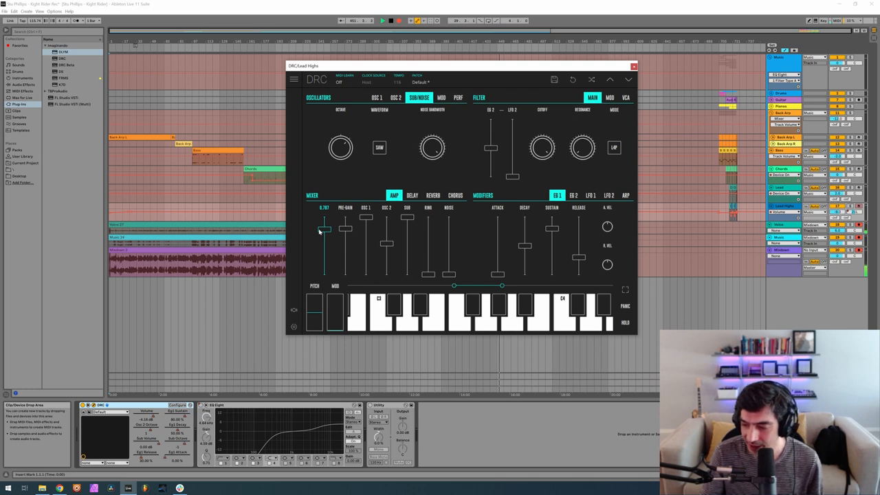
pyautogui.moveTo(323, 227); pyautogui.dragTo(323, 231)
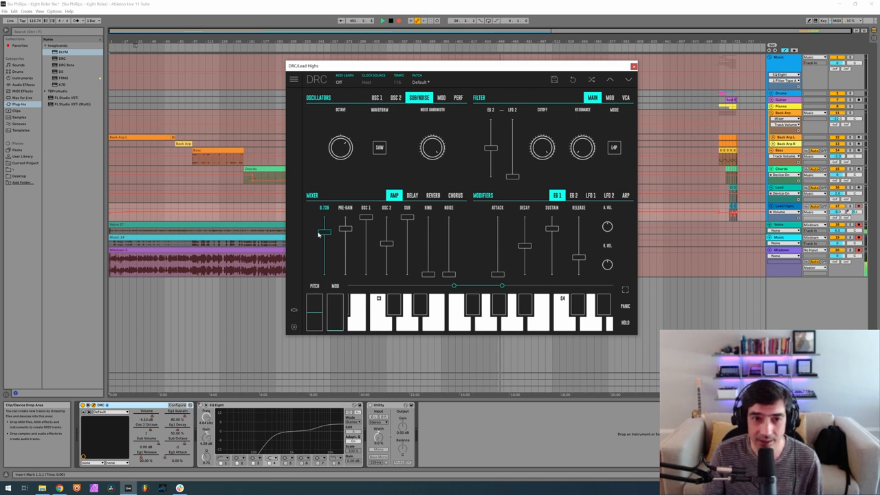
pyautogui.moveTo(323, 233); pyautogui.dragTo(323, 228)
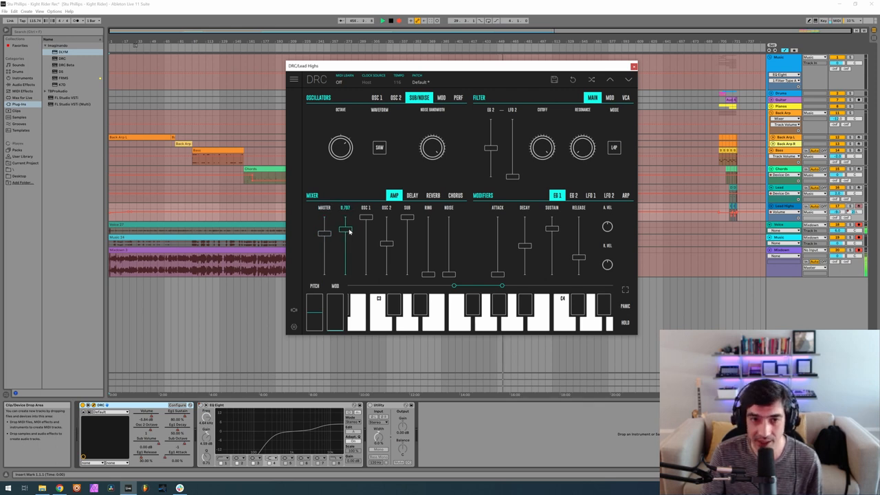
pyautogui.moveTo(345, 234); pyautogui.dragTo(345, 228)
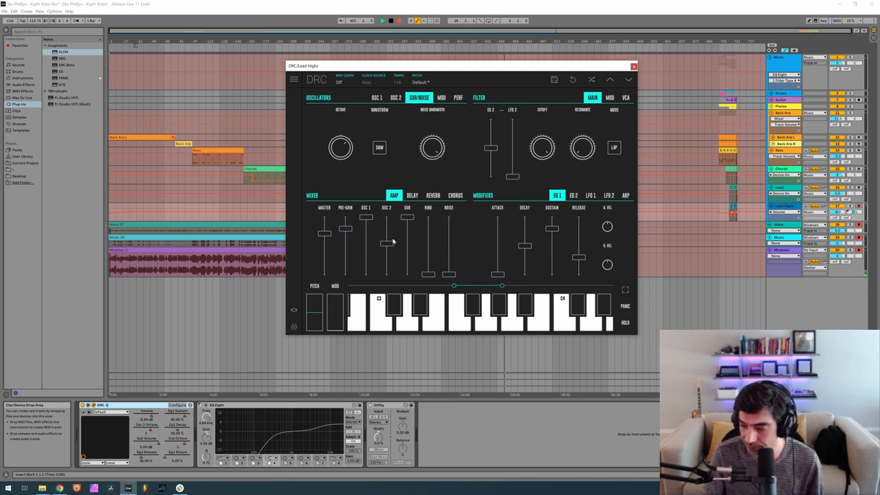
pyautogui.click(525, 304)
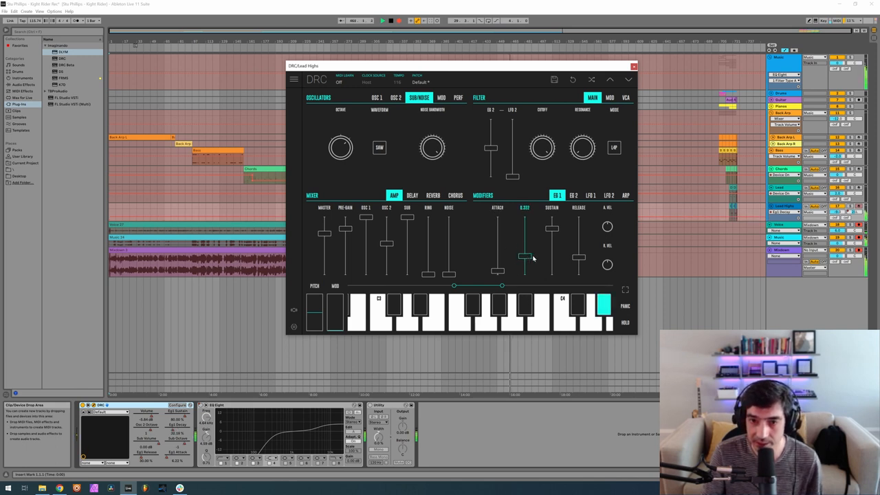
# Step: Shorten the amp envelope's decay on EG 1 and move on to EG 2
pyautogui.moveTo(524, 259); pyautogui.dragTo(524, 252)
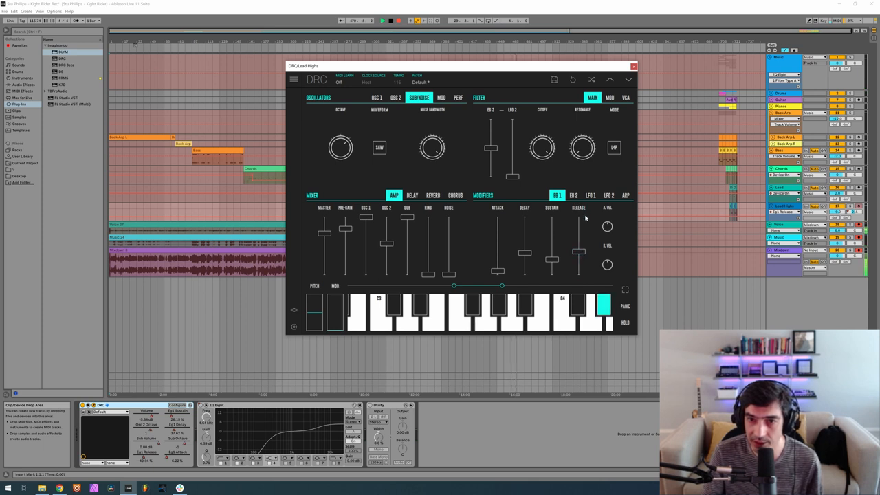
pyautogui.click(573, 196)
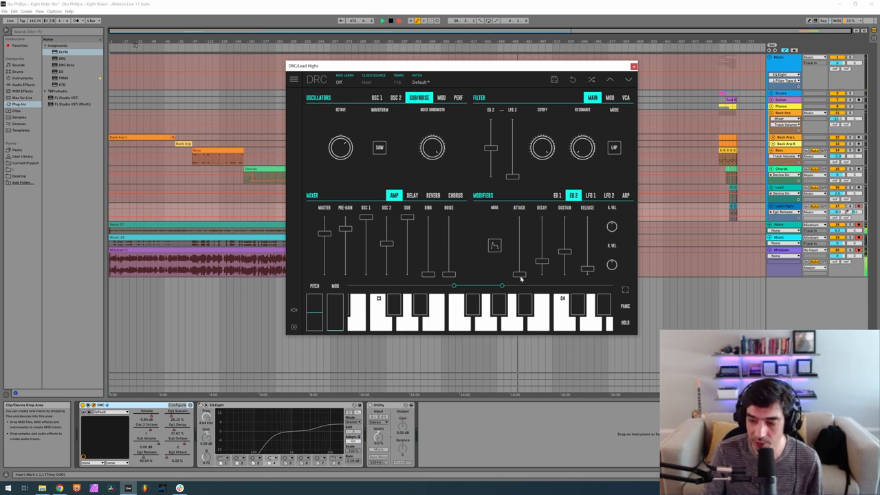
# Step: Adjust an EG 2 envelope stage and audition the high lead with test notes
pyautogui.moveTo(519, 275); pyautogui.dragTo(520, 272)
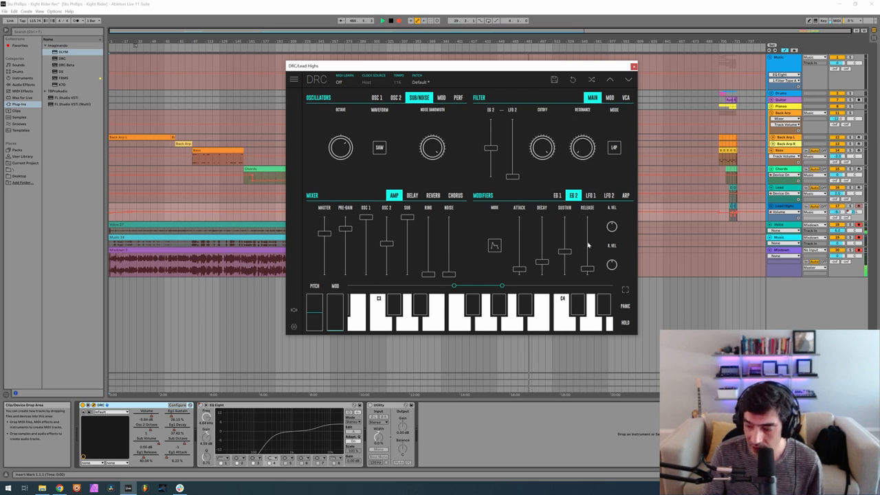
pyautogui.click(602, 313)
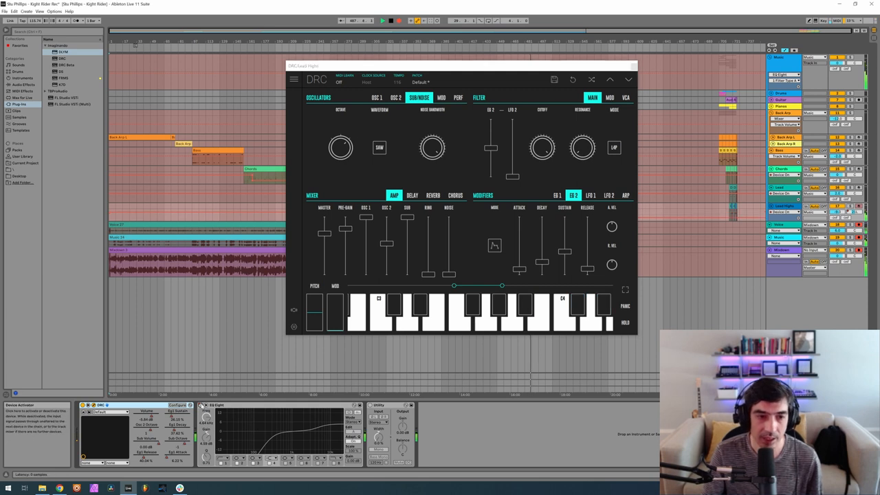
pyautogui.click(578, 305)
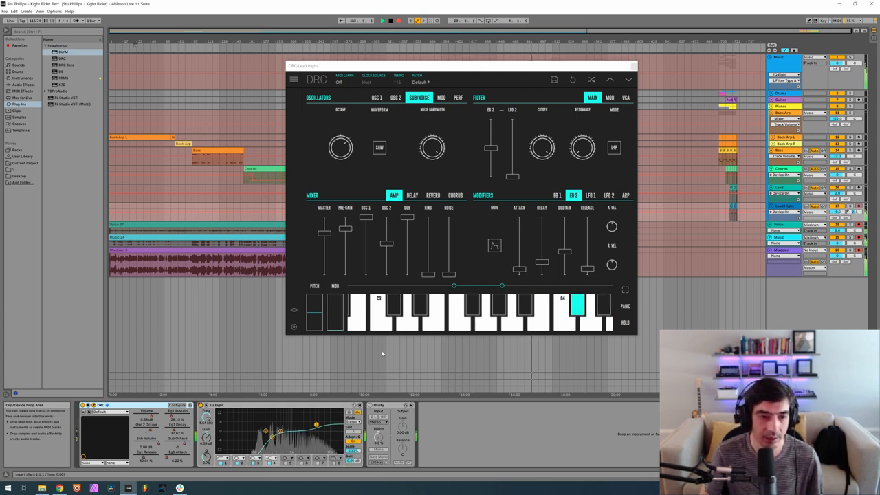